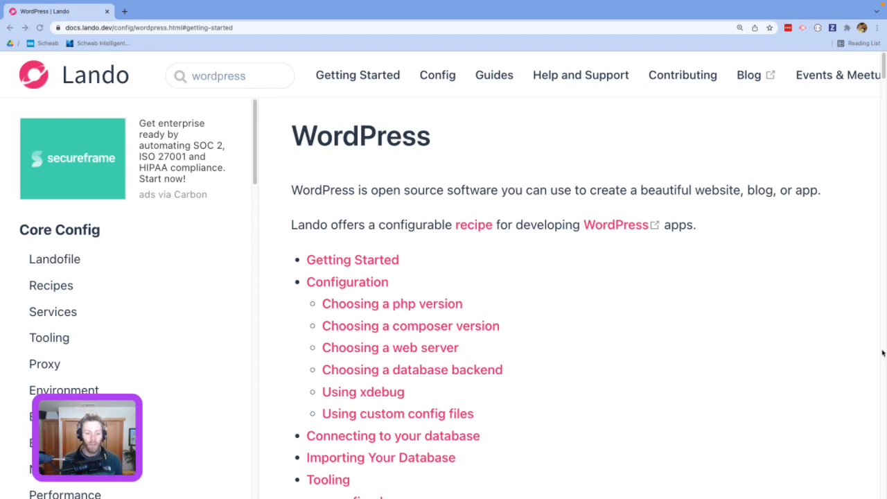
mouse_move(629, 307)
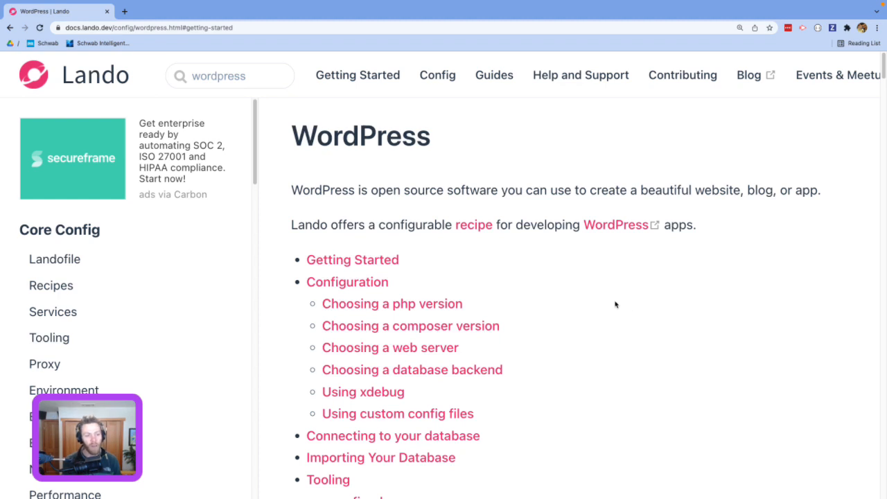
mouse_move(611, 301)
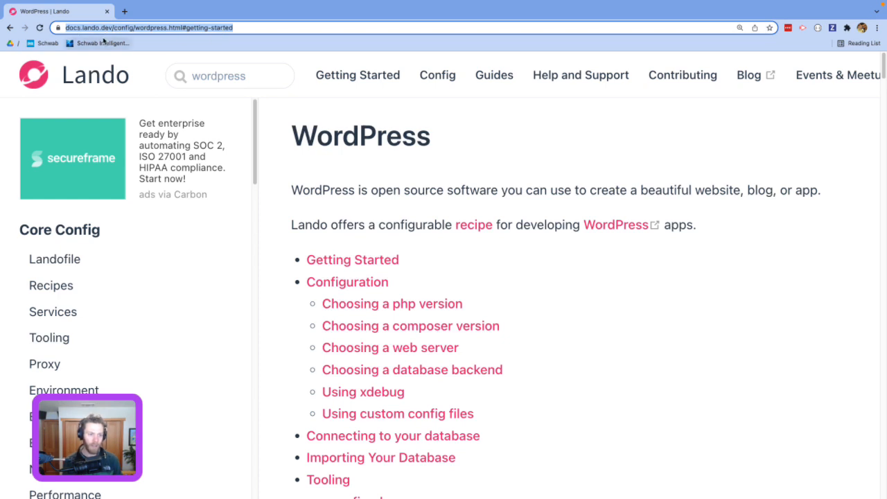
mouse_move(97, 43)
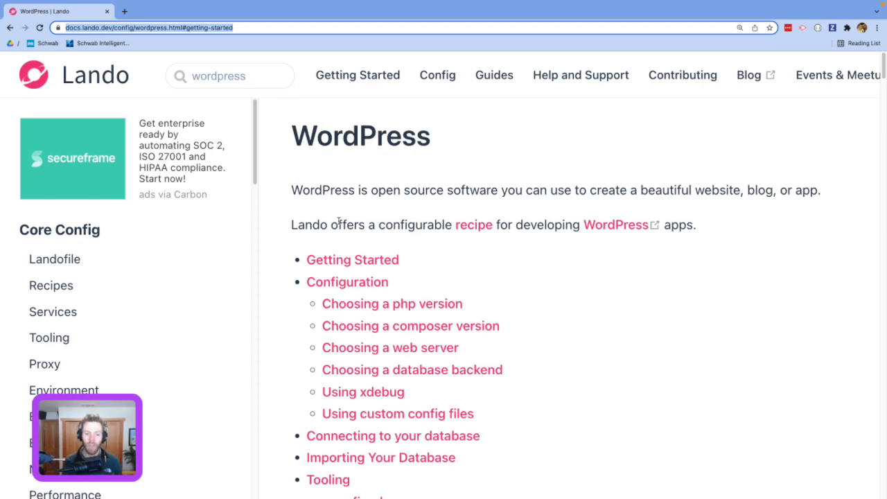
Step: Scroll the Lando WordPress docs down to the Getting Started lando init commands
scroll(down, 3)
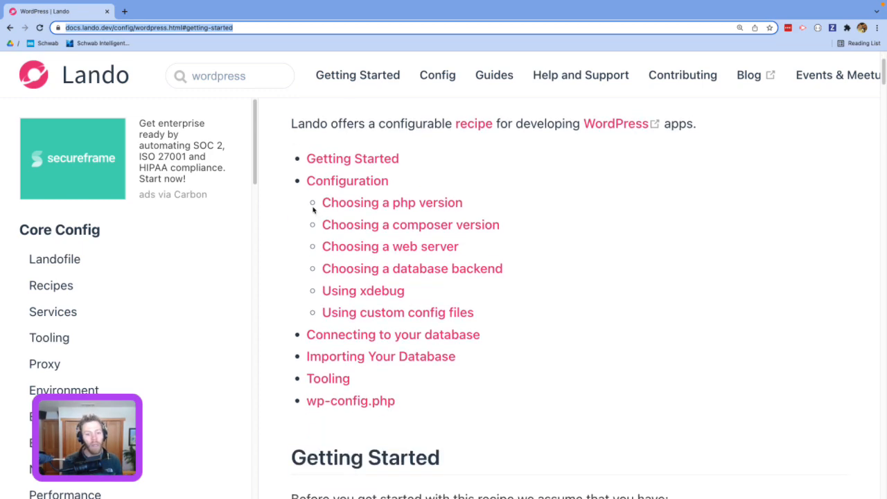
scroll(down, 3)
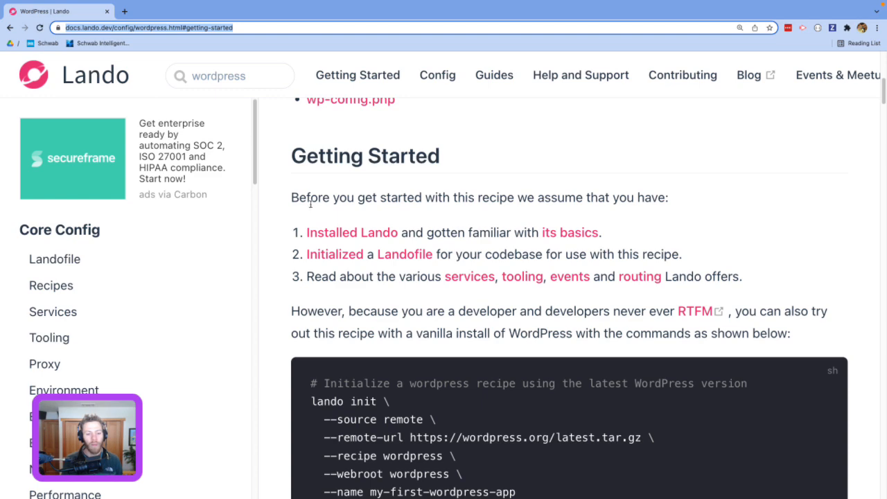
scroll(down, 3)
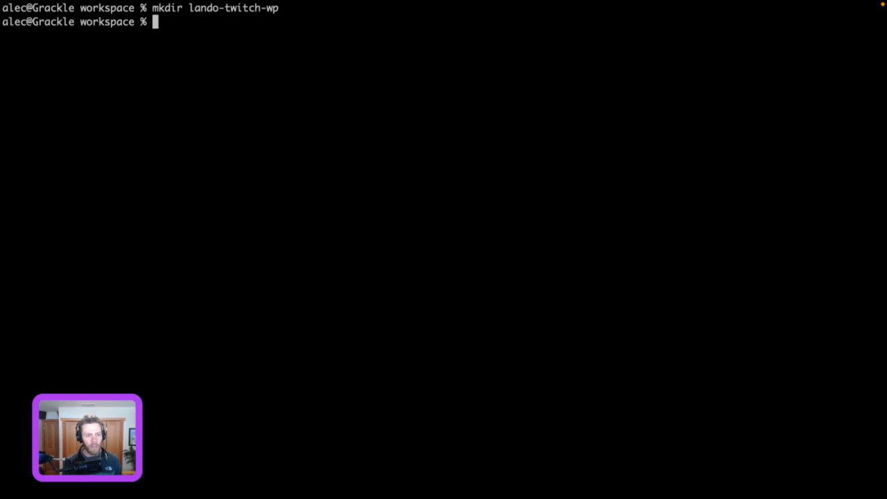
Step: Create the lando-twitch-wp folder and copy the docs' lando init command block
text(cd lan)
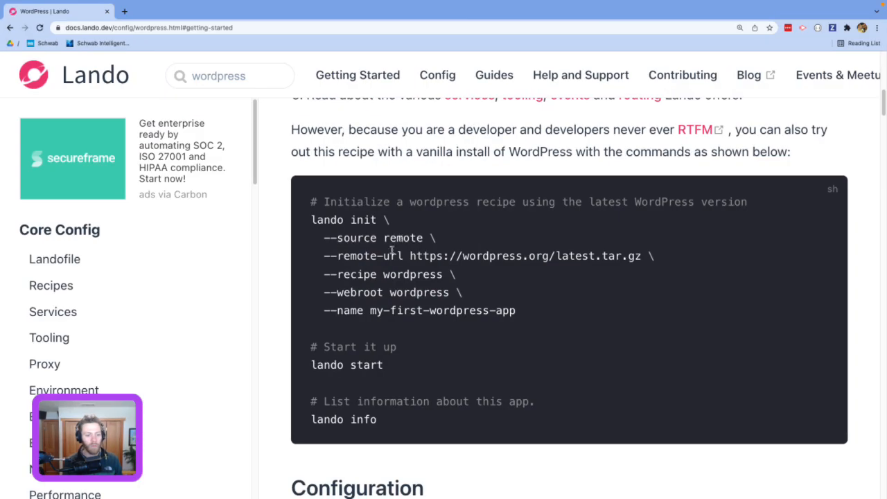
drag(311, 220, 516, 311)
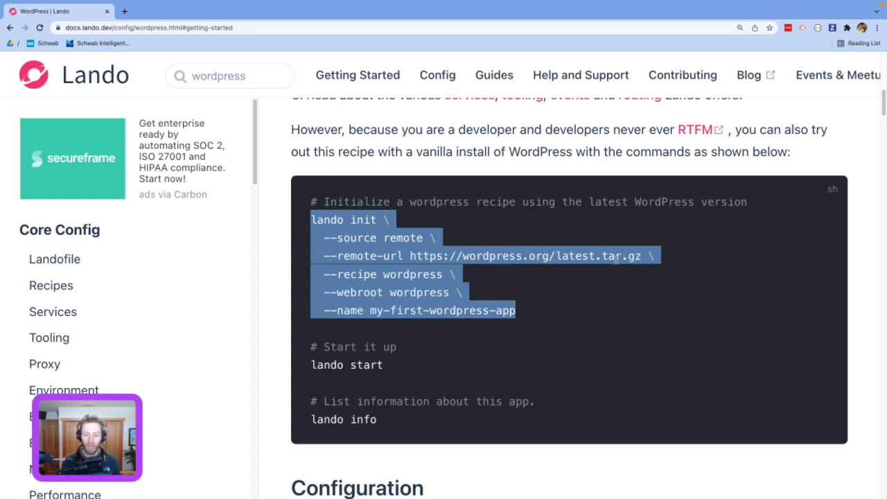
key(cmd+tab)
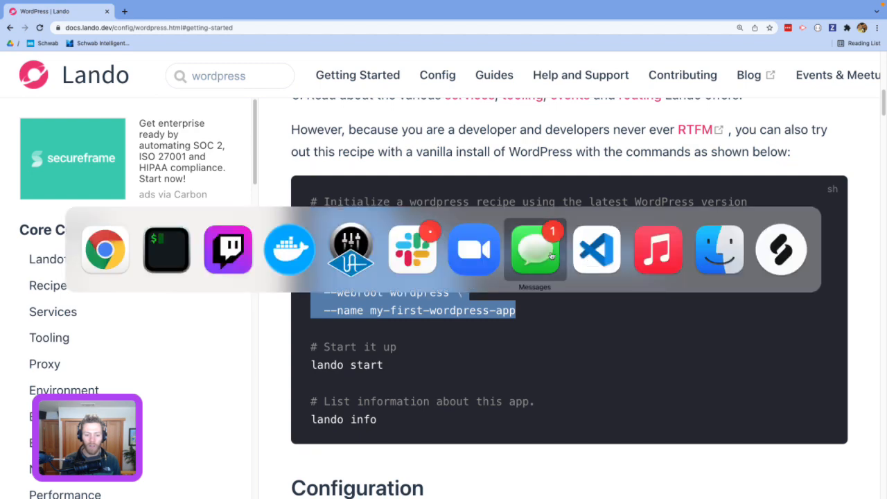
Step: Run lando init with the wordpress recipe to create my-first-wordpress-app from the latest release
click(165, 250)
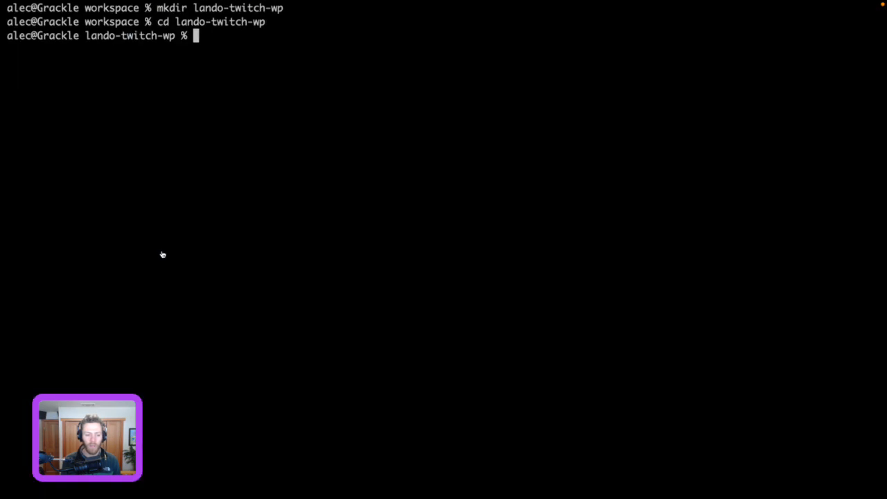
text(lando init \)
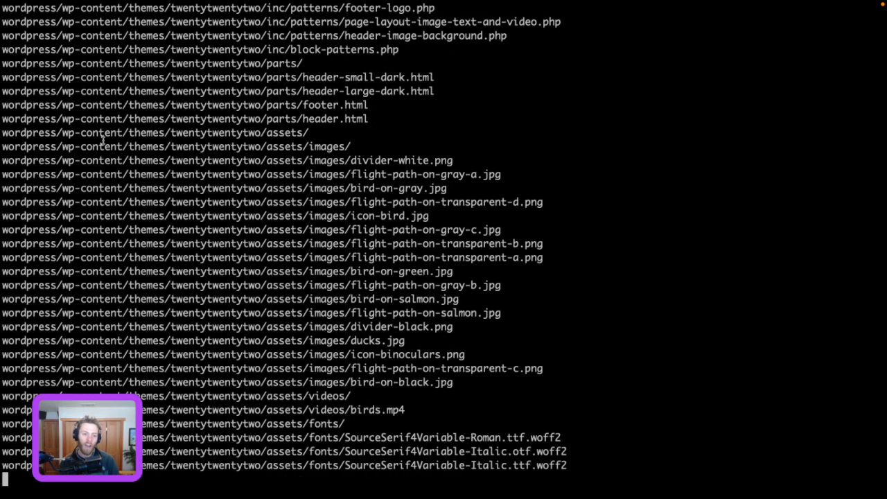
scroll(down, 3)
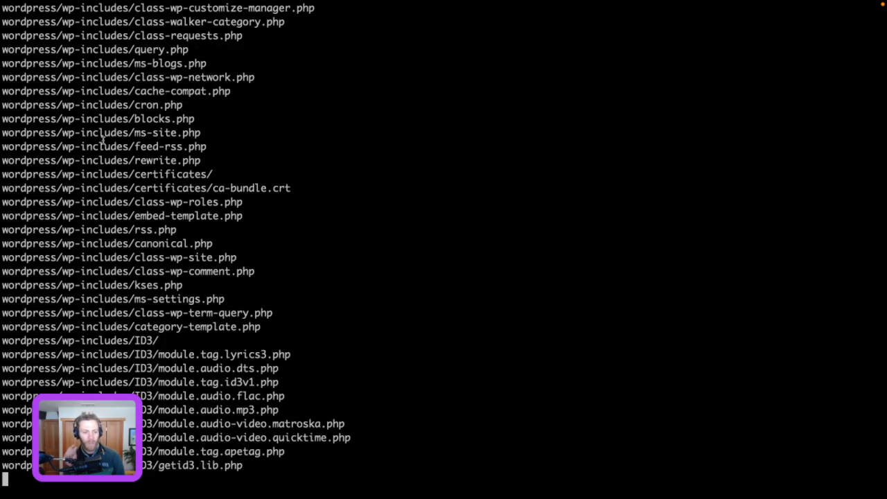
scroll(down, 3)
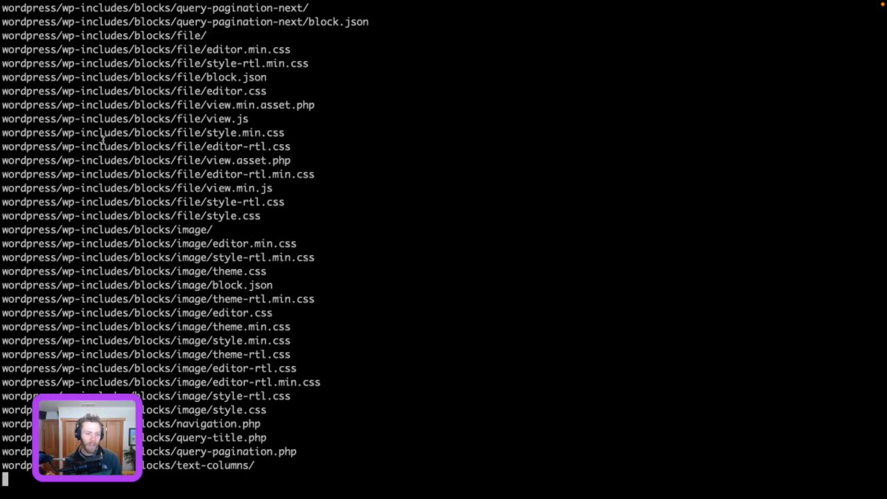
scroll(down, 3)
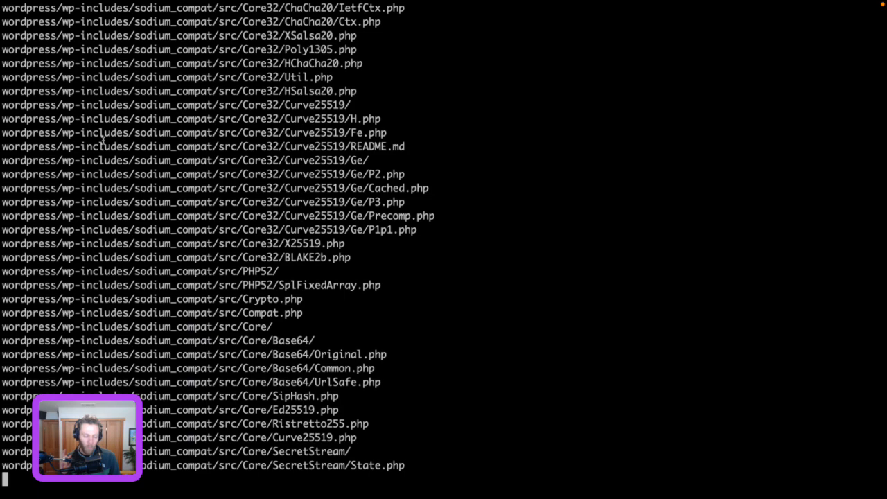
scroll(down, 3)
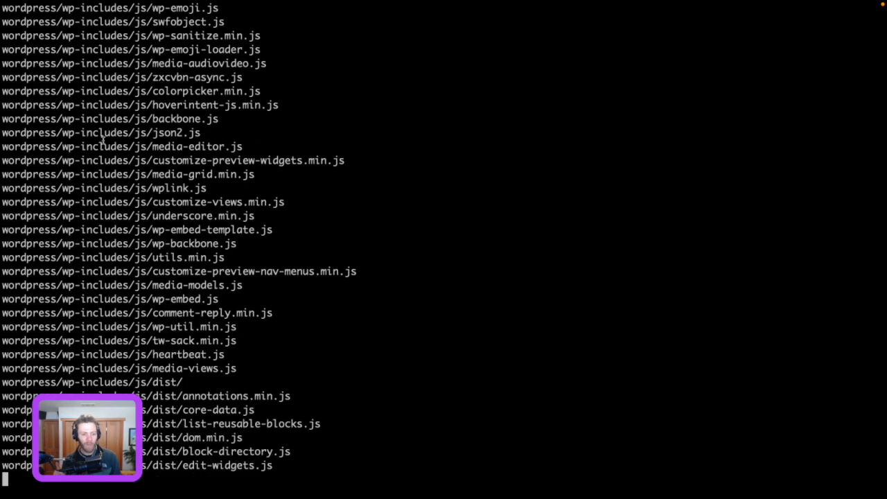
scroll(down, 3)
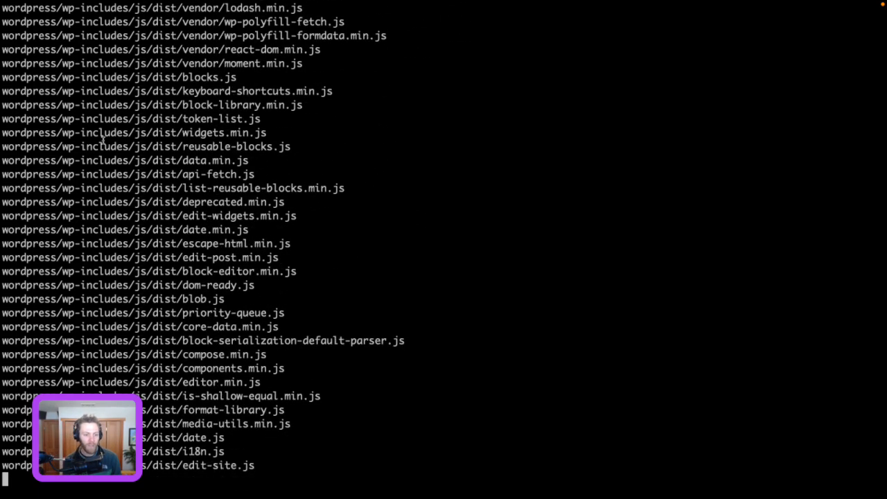
scroll(down, 3)
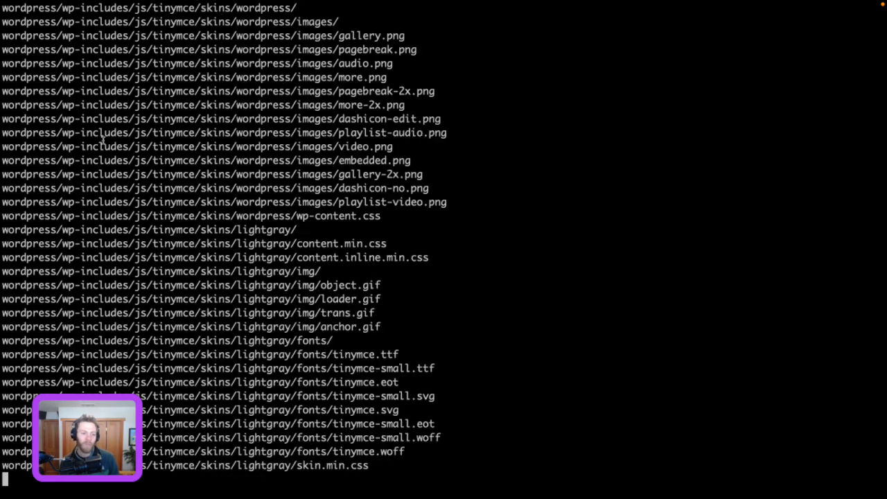
scroll(down, 3)
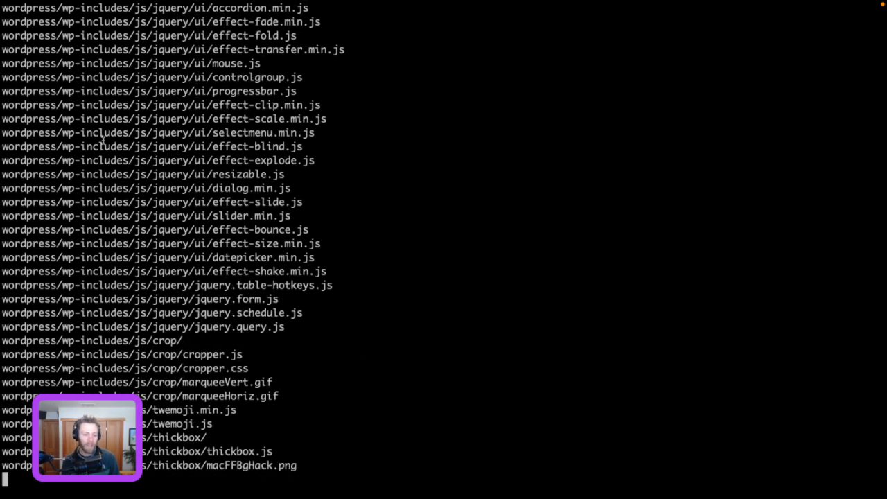
scroll(down, 3)
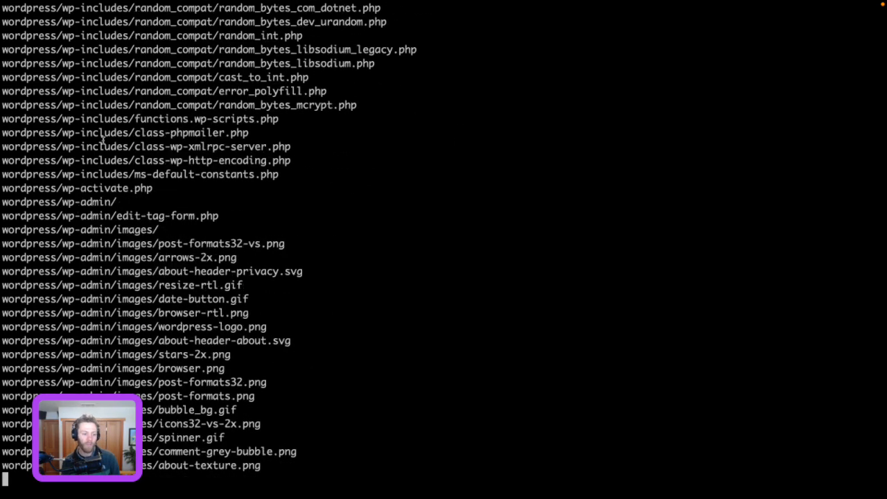
scroll(down, 3)
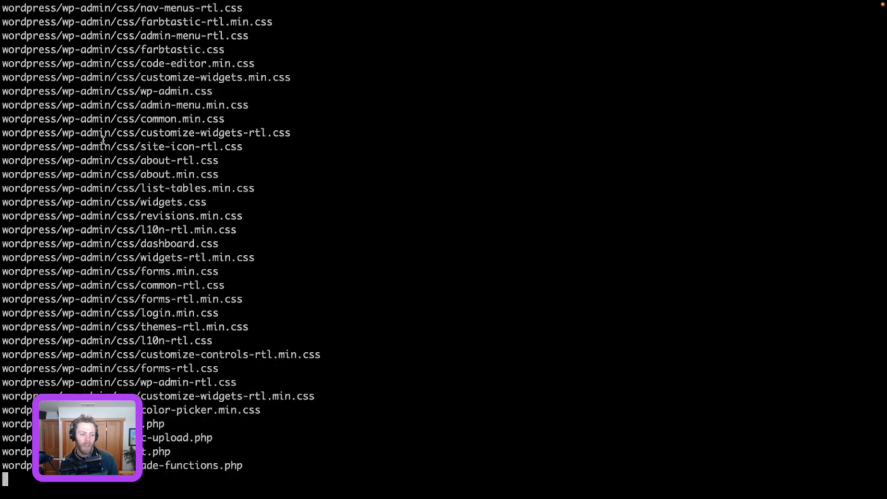
scroll(down, 3)
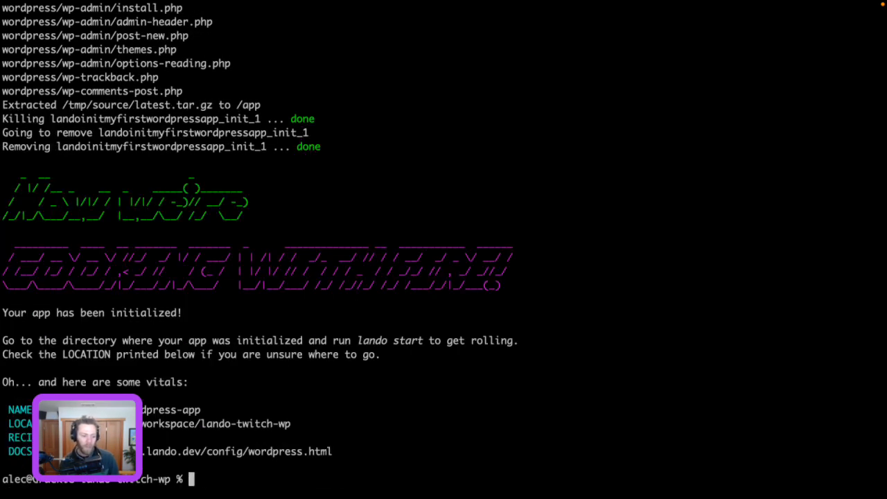
Step: List the folder with ls -a to reveal .lando.yml and wordpress, then type lando start
text(ls -a)
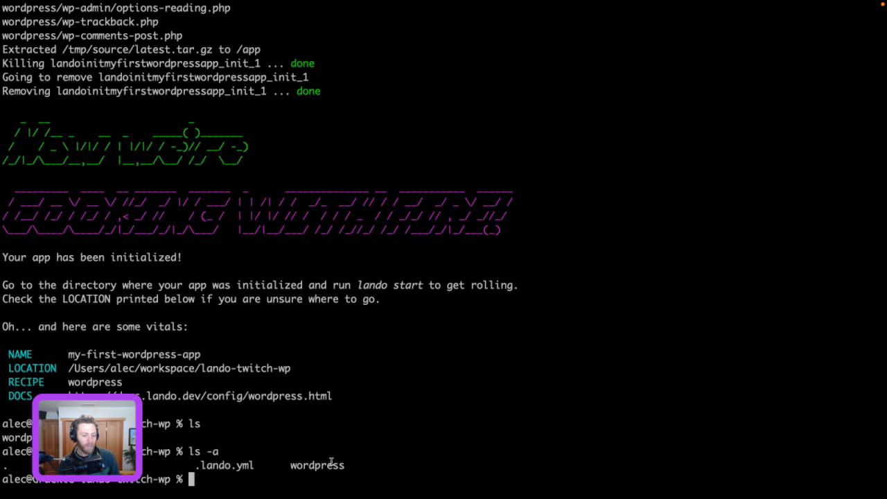
text(l)
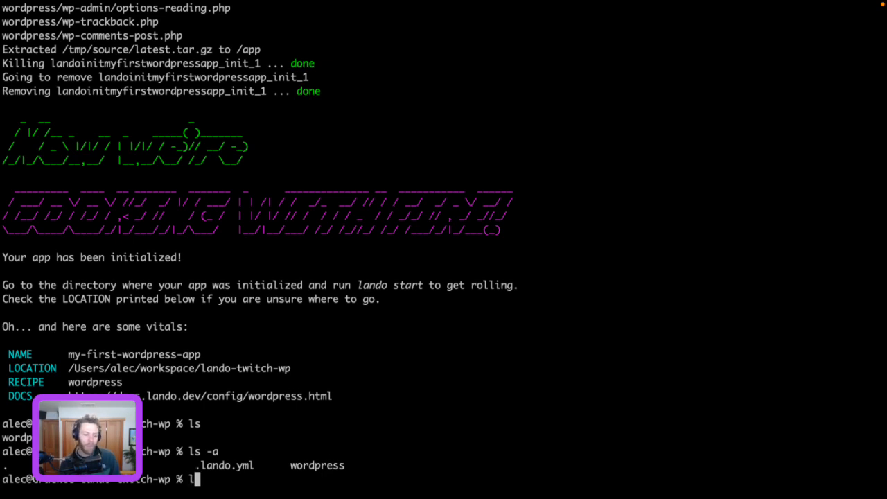
text(ando)
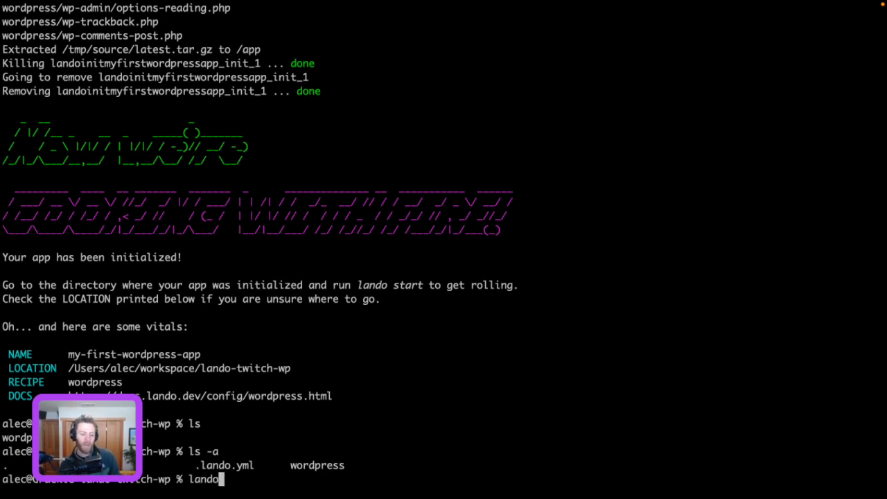
text(start)
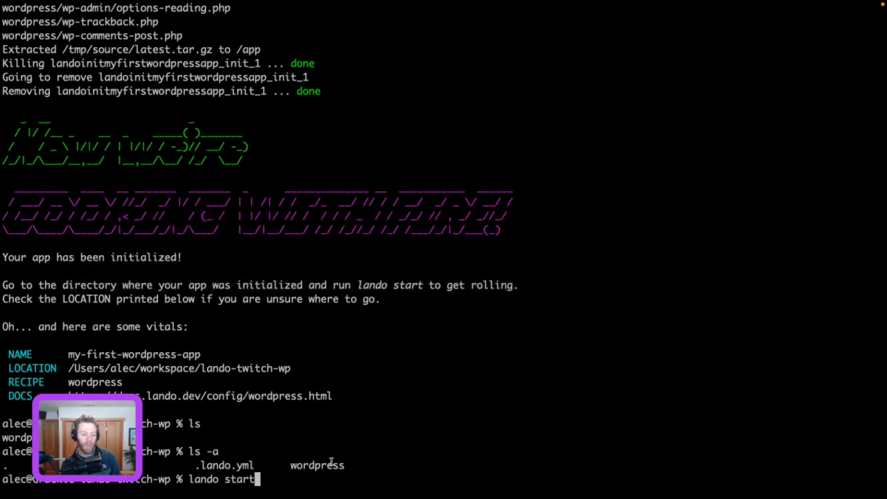
Step: Run lando start, building the network, volumes, appserver and database containers
key(Return)
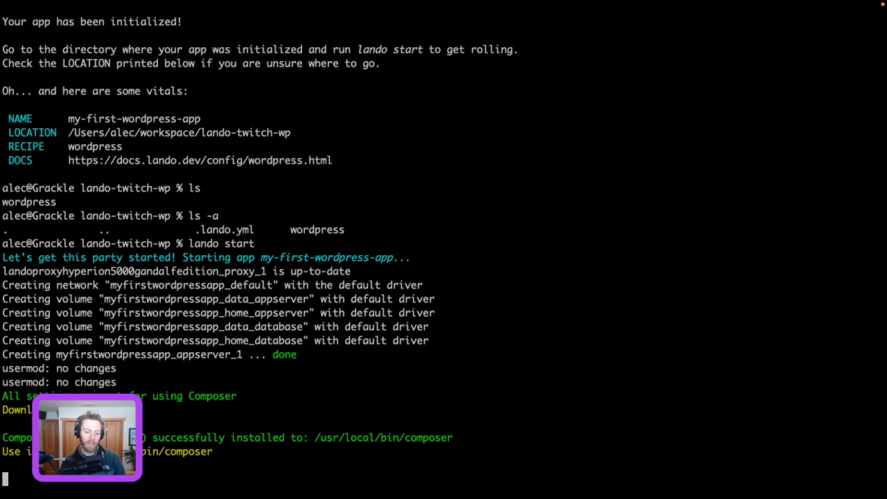
scroll(down, 3)
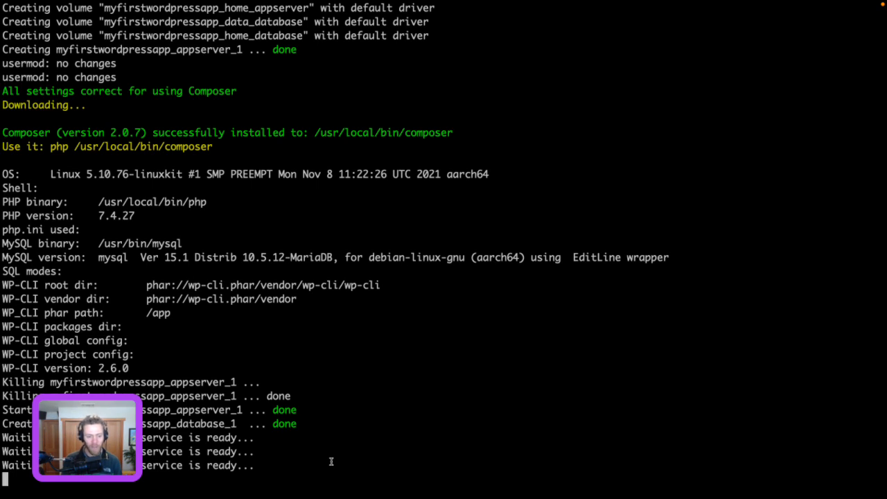
scroll(down, 3)
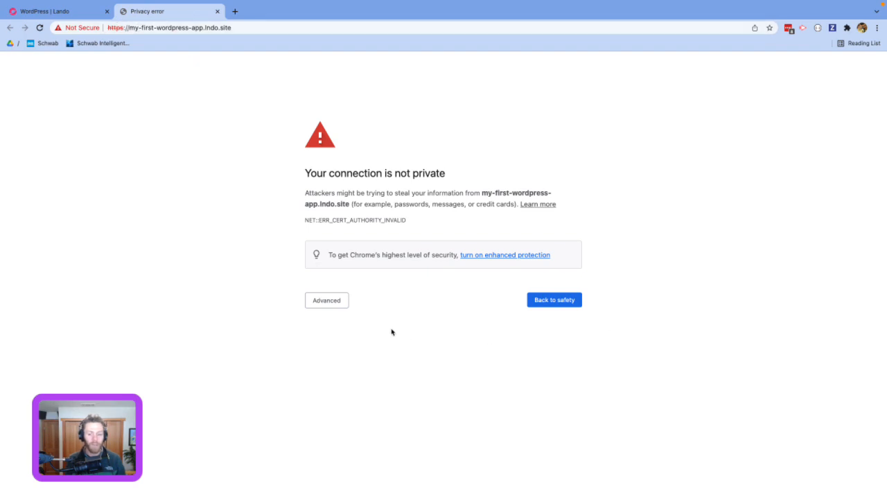
Step: Keep English (United States) as the setup language and continue to the database form
click(327, 300)
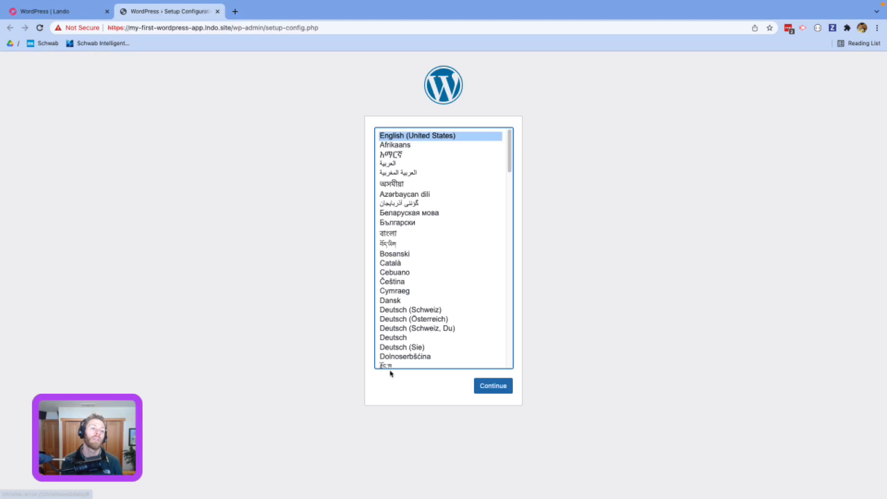
click(493, 385)
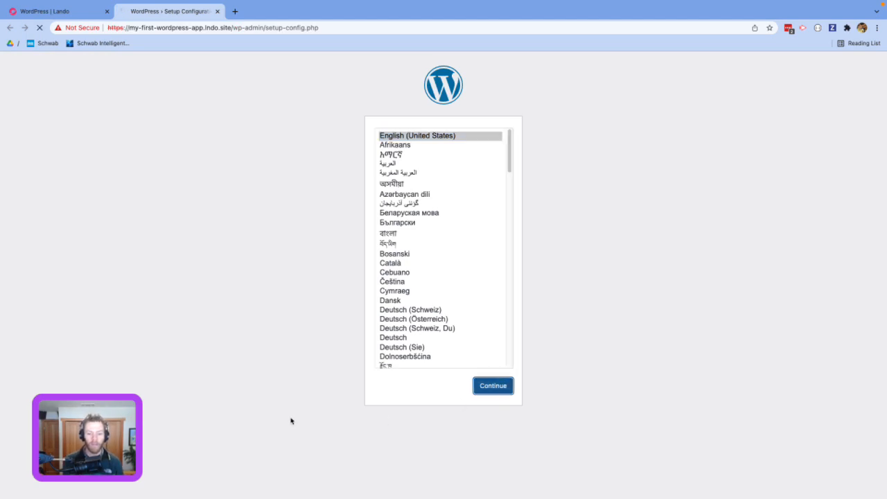
click(493, 385)
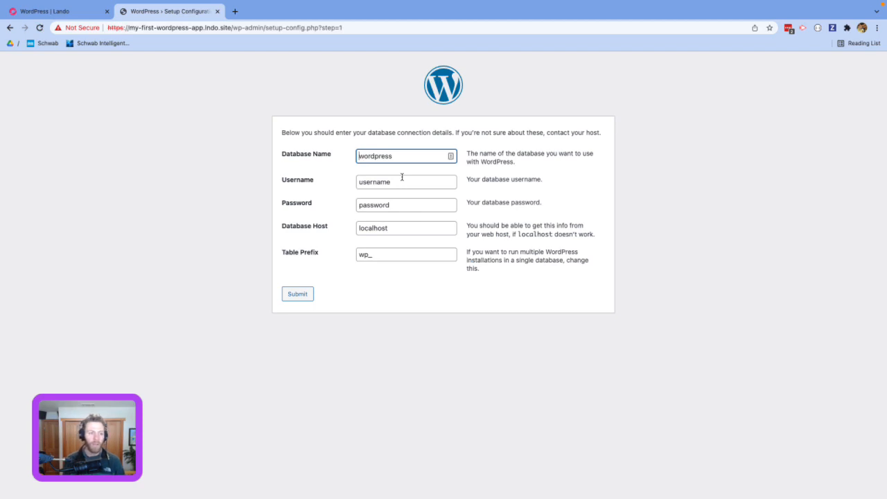
click(56, 12)
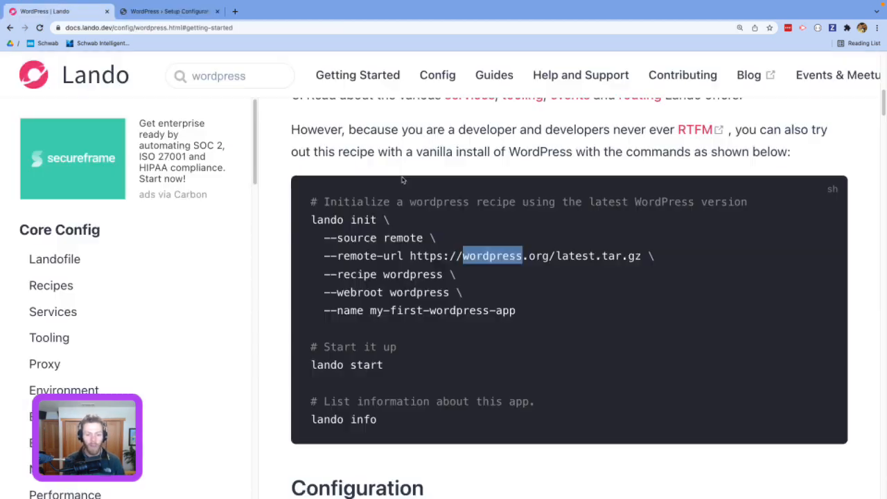
Step: Find Lando's default database credentials (wordpress/wordpress, host database) in the docs
scroll(down, 3)
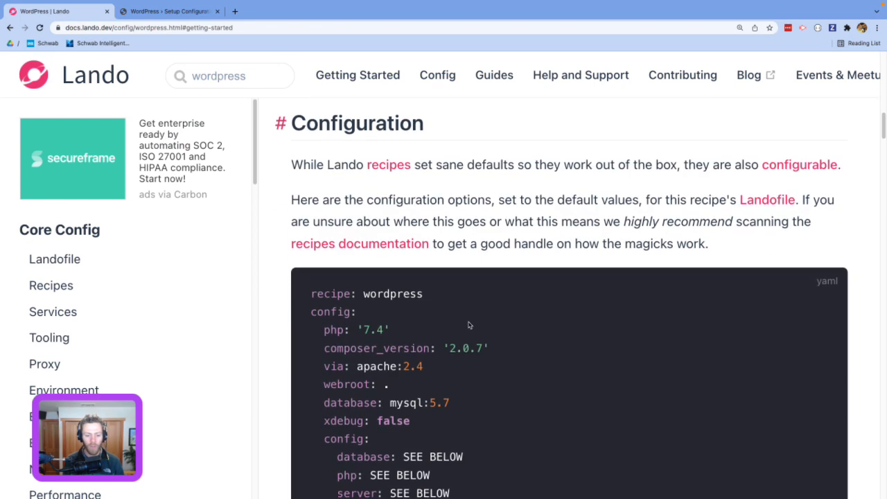
scroll(down, 3)
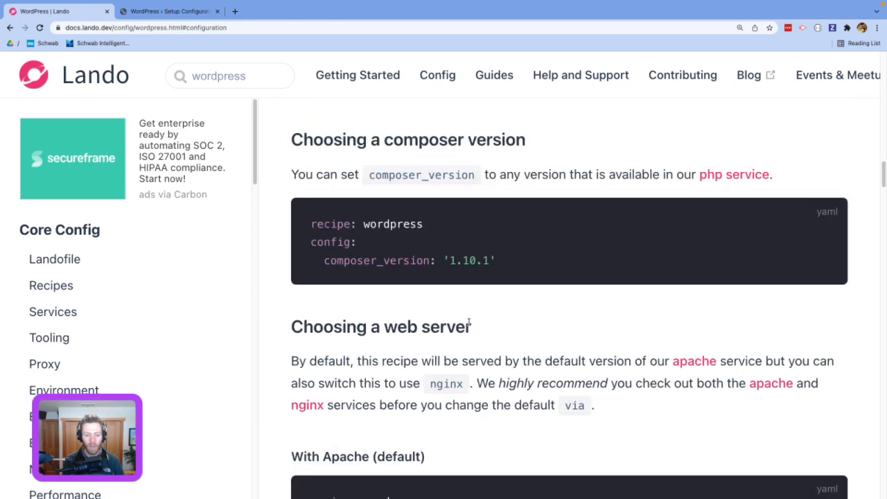
scroll(down, 3)
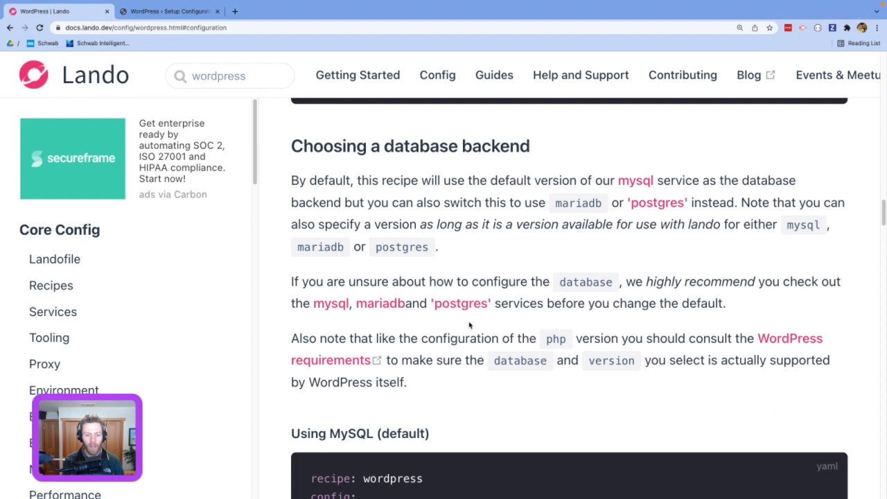
scroll(down, 3)
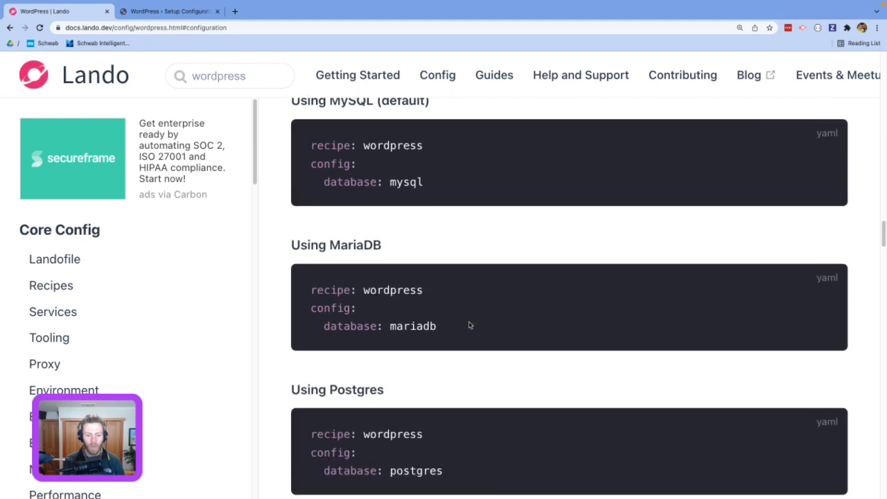
scroll(down, 3)
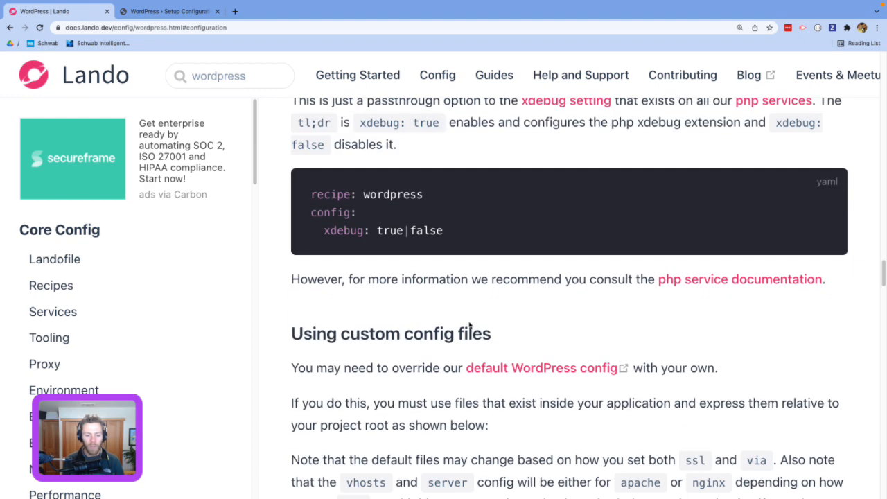
scroll(down, 3)
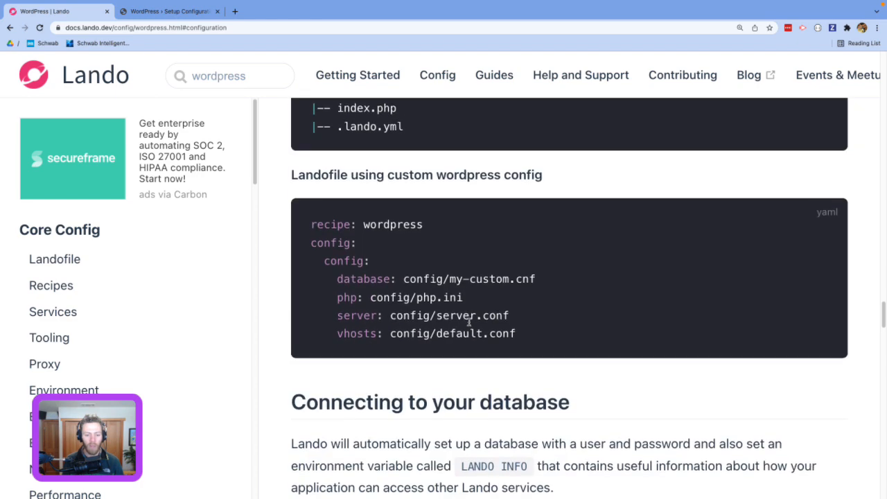
scroll(down, 3)
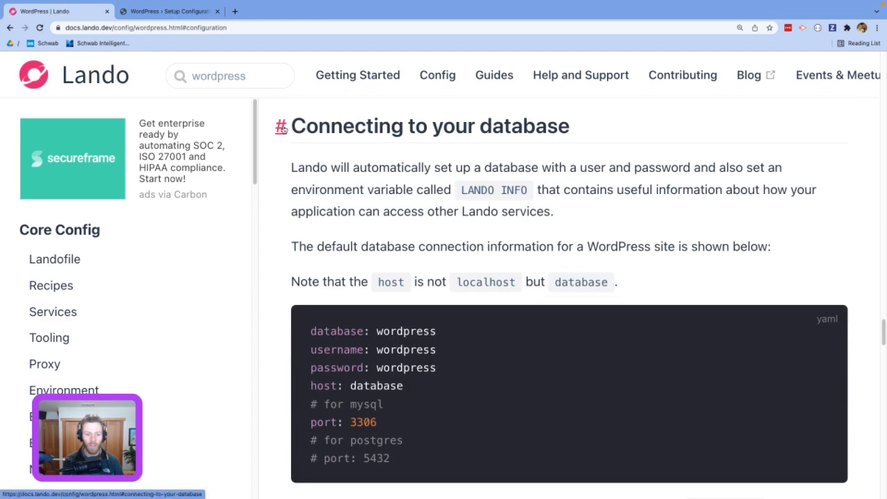
double_click(406, 330)
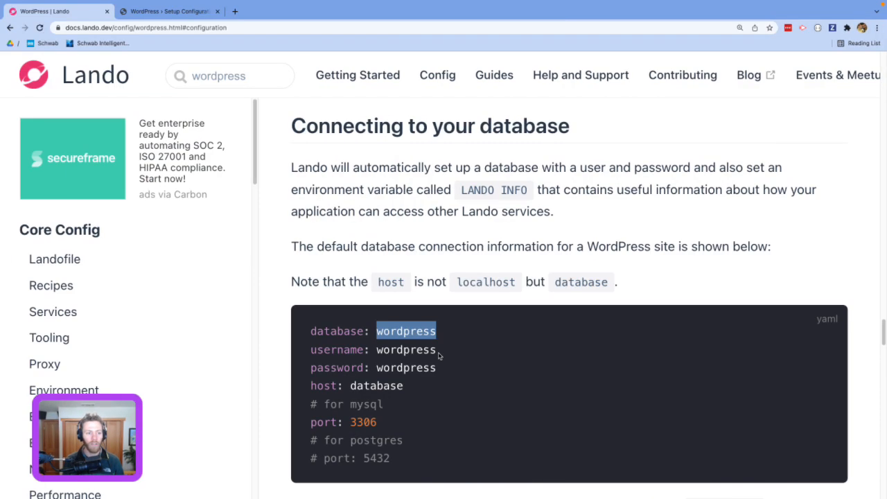
click(169, 11)
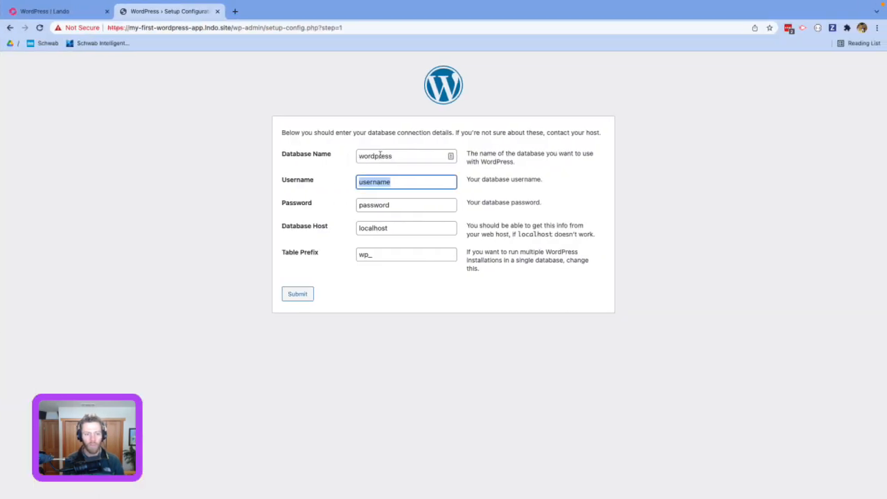
click(56, 12)
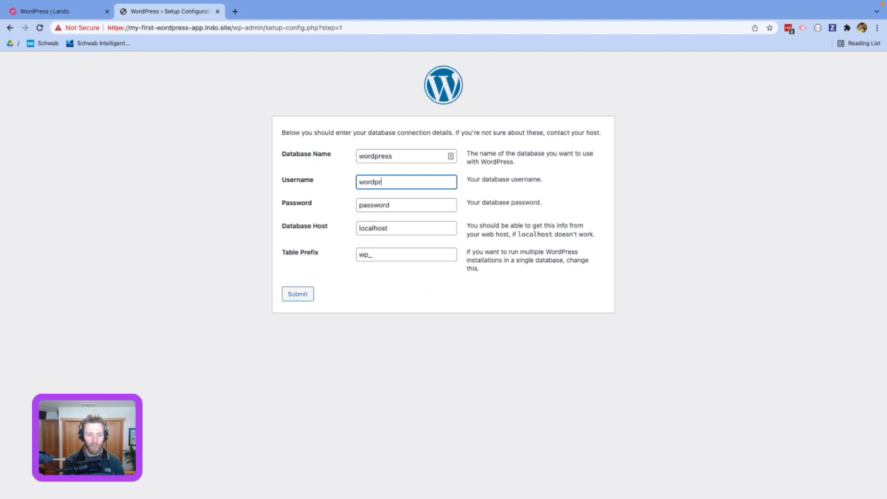
text(wordpress)
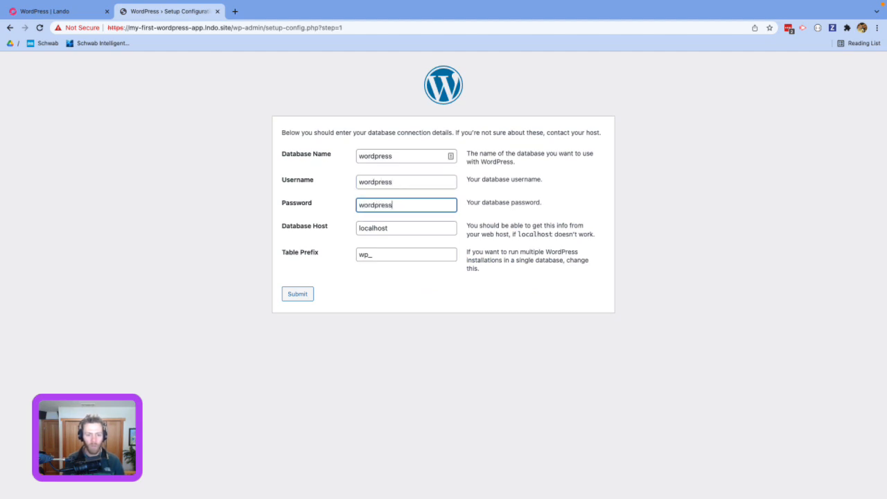
text(host)
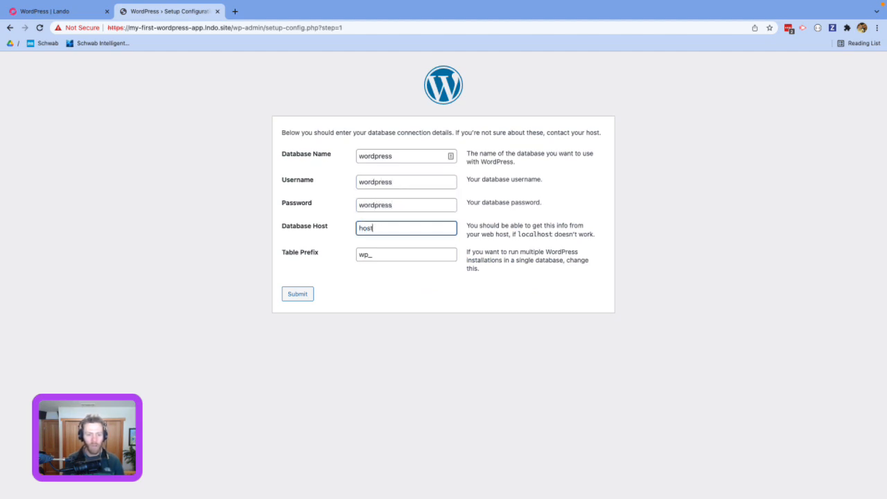
double_click(366, 228)
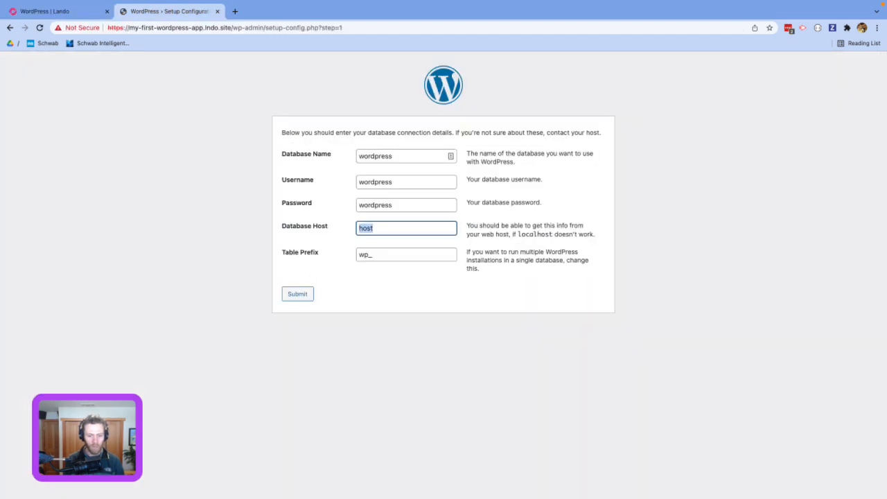
click(59, 12)
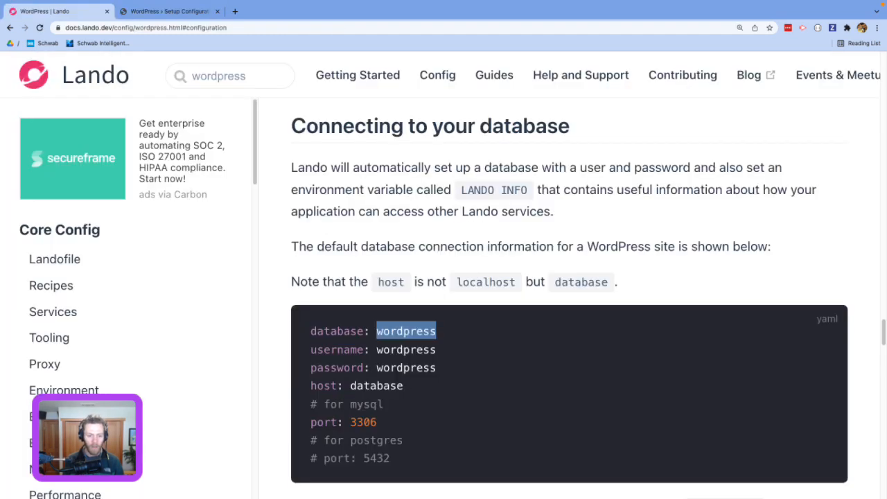
click(170, 11)
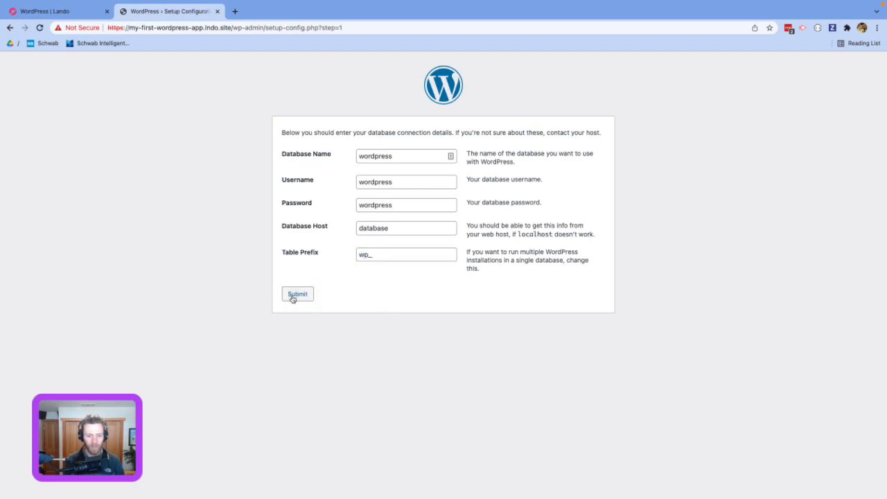
click(297, 294)
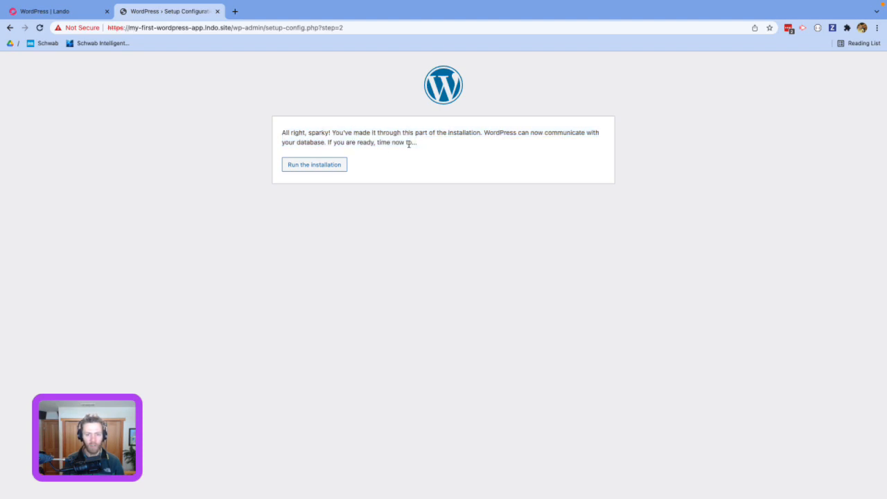
Step: Start the installation and enter site title Sparky and username sparky1
click(314, 165)
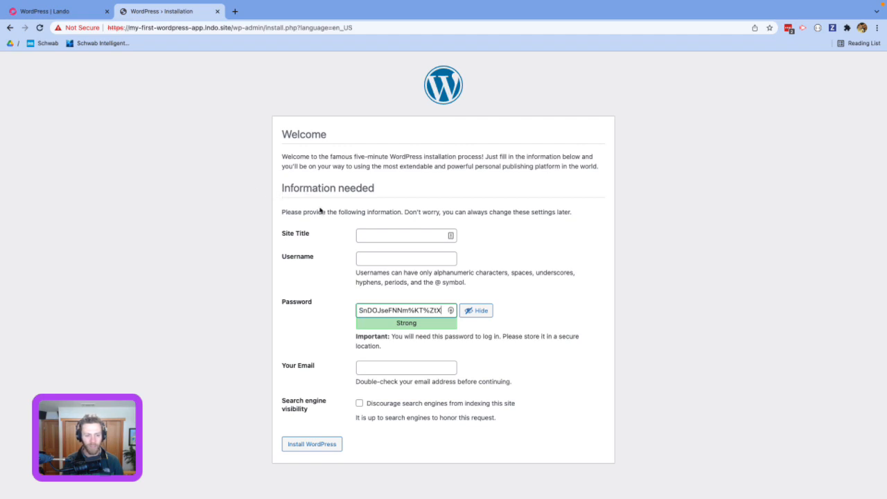
text(Sparky)
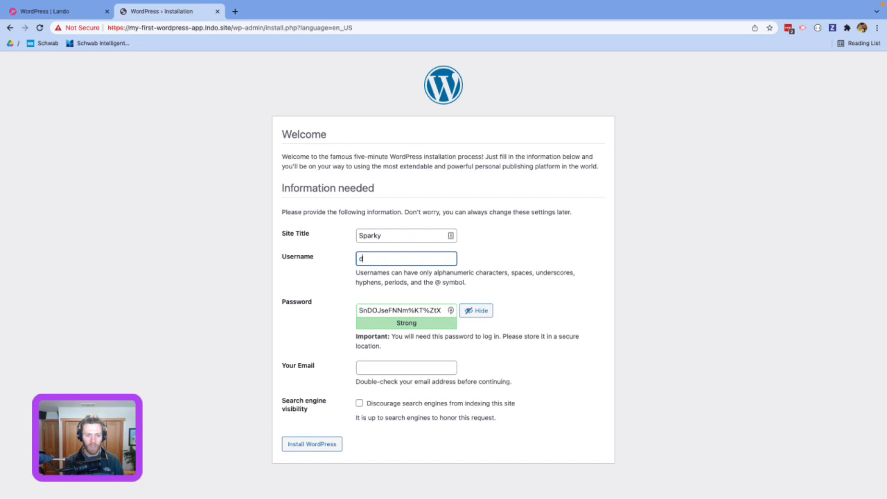
text(sparky1)
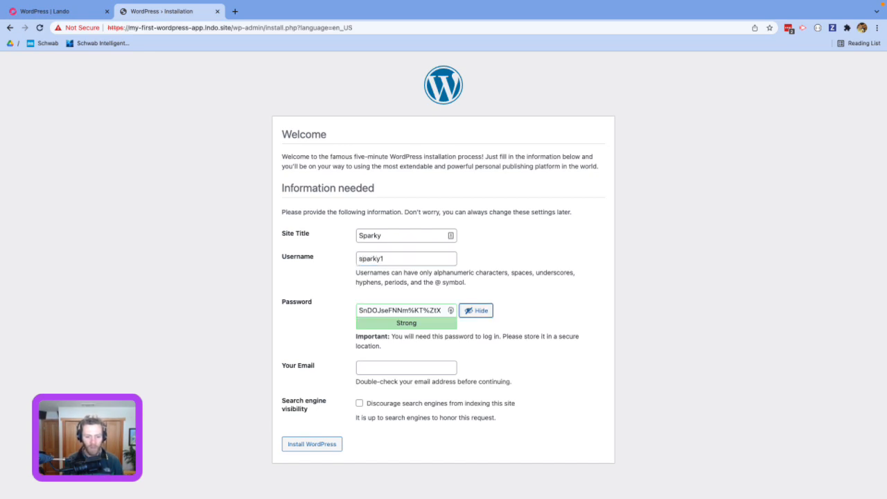
Step: Fill in the saved admin email, install WordPress, and go to the login page
click(406, 368)
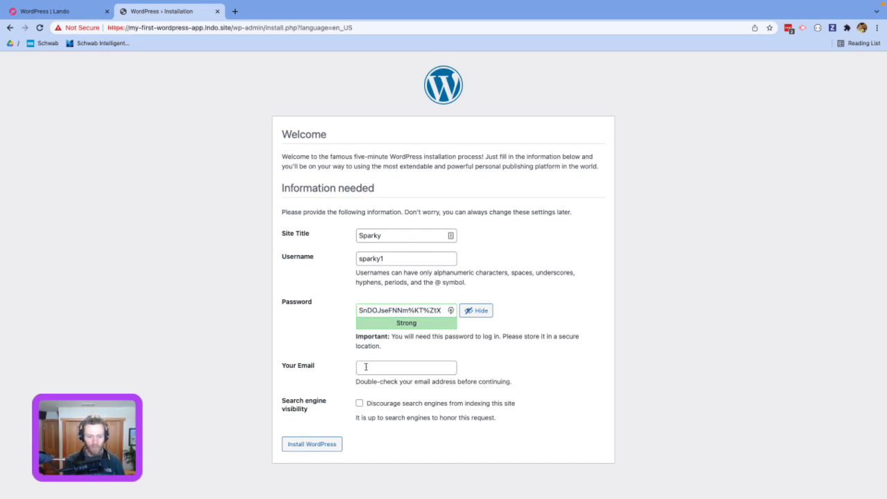
click(406, 367)
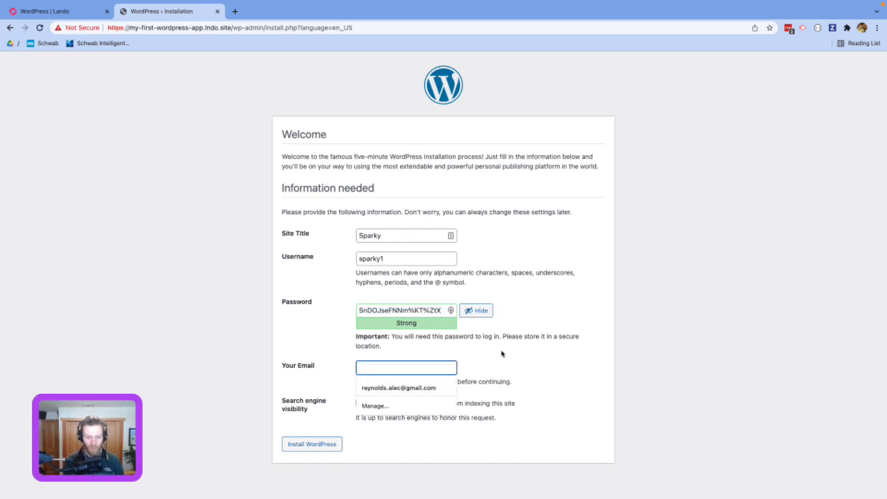
click(398, 388)
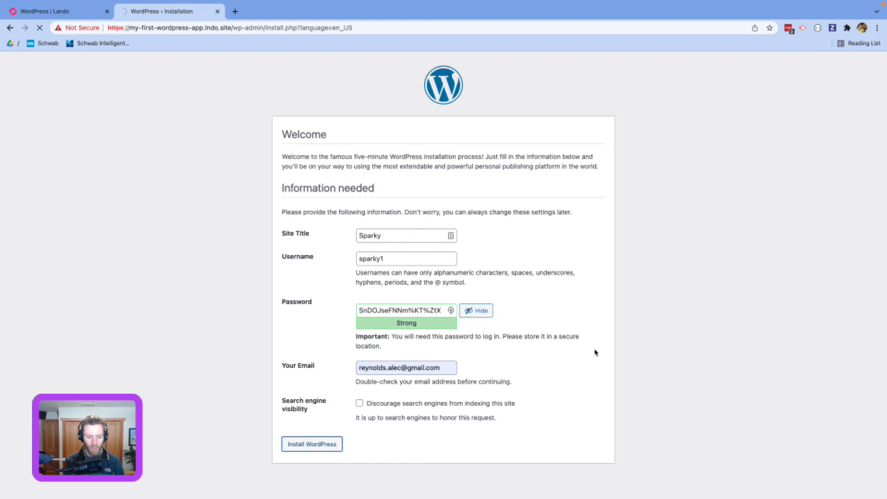
click(311, 443)
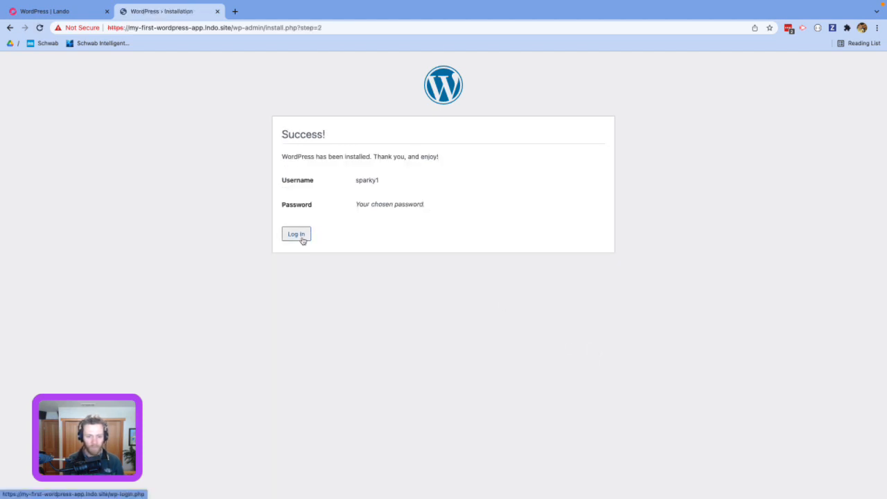
click(296, 234)
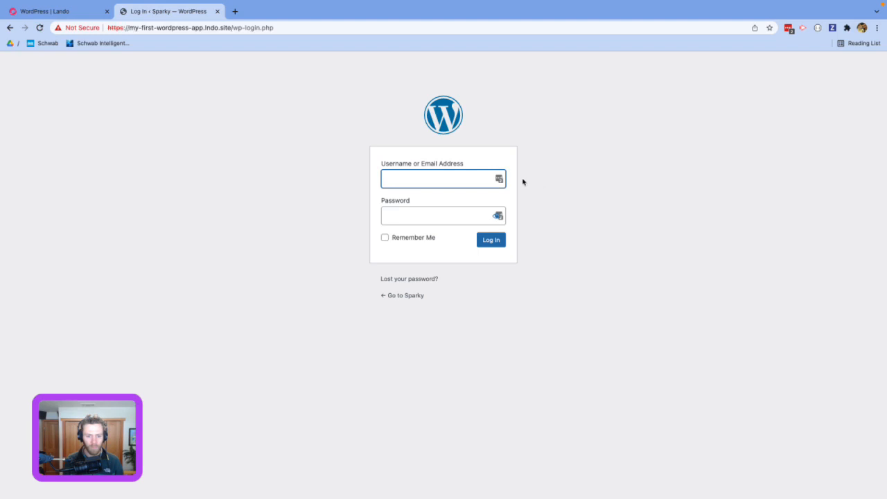
Step: Log in to the Sparky dashboard with saved credentials and dismiss the password-save prompt
click(443, 178)
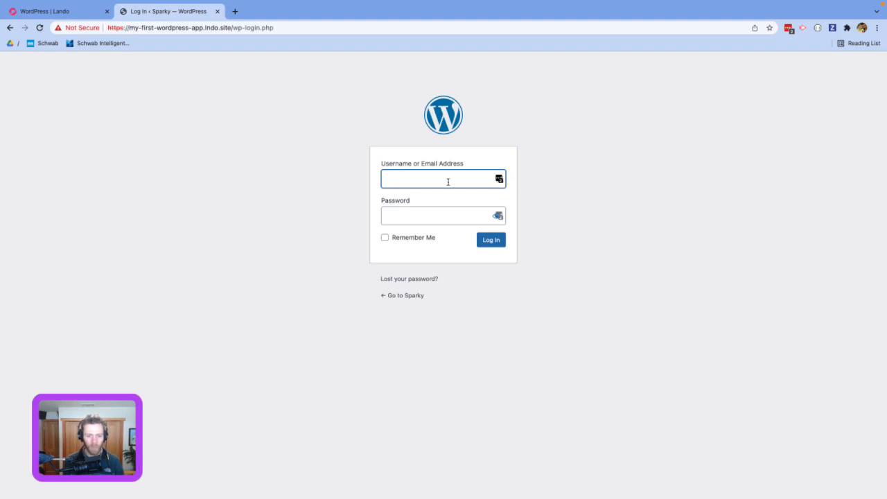
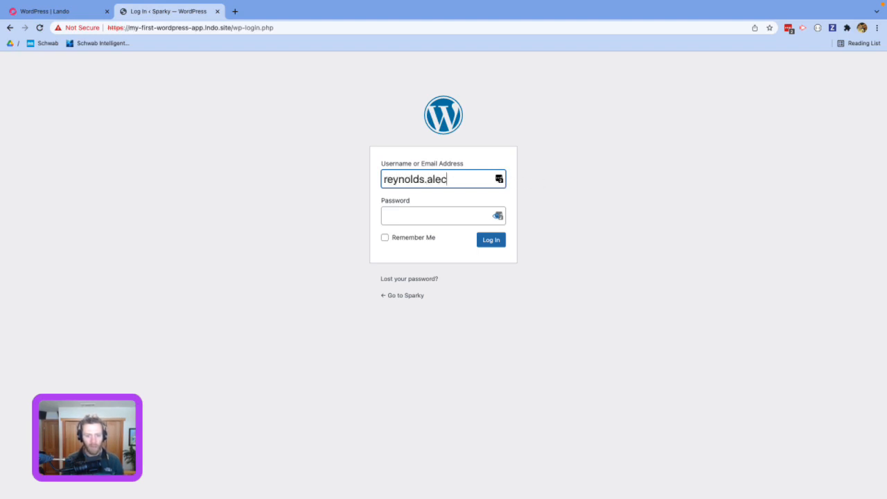
click(491, 239)
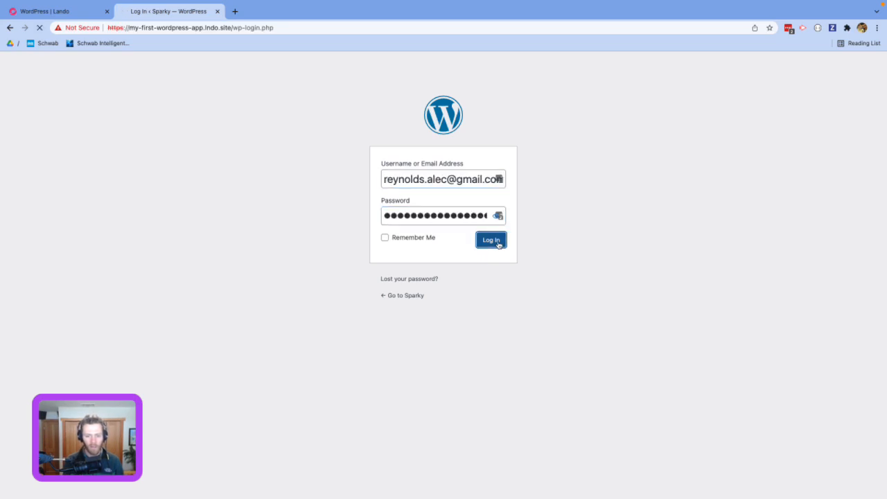
click(491, 239)
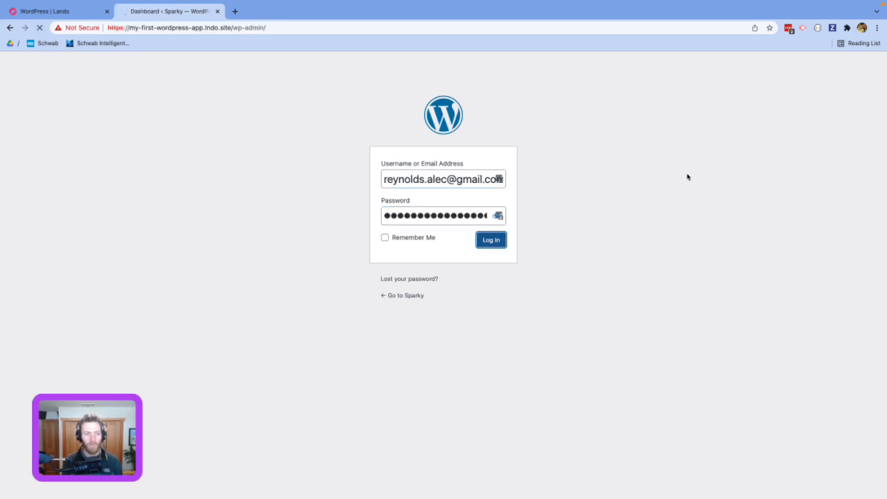
click(491, 240)
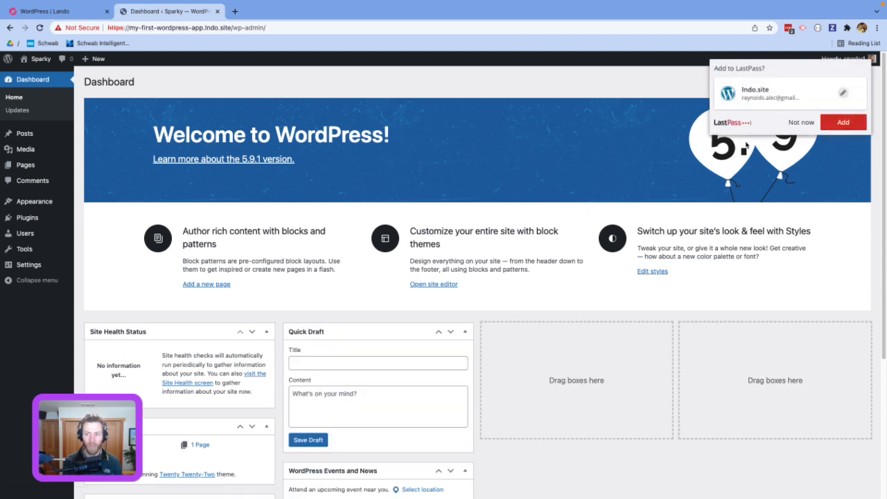
click(801, 123)
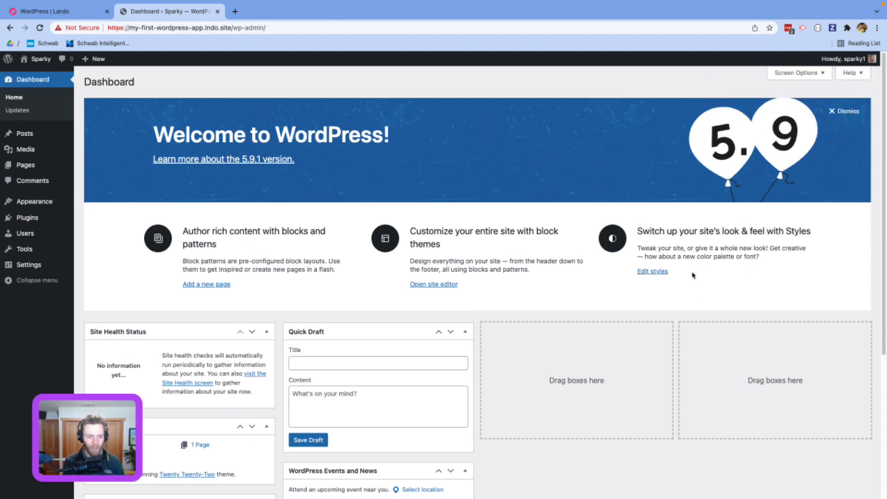
mouse_move(691, 275)
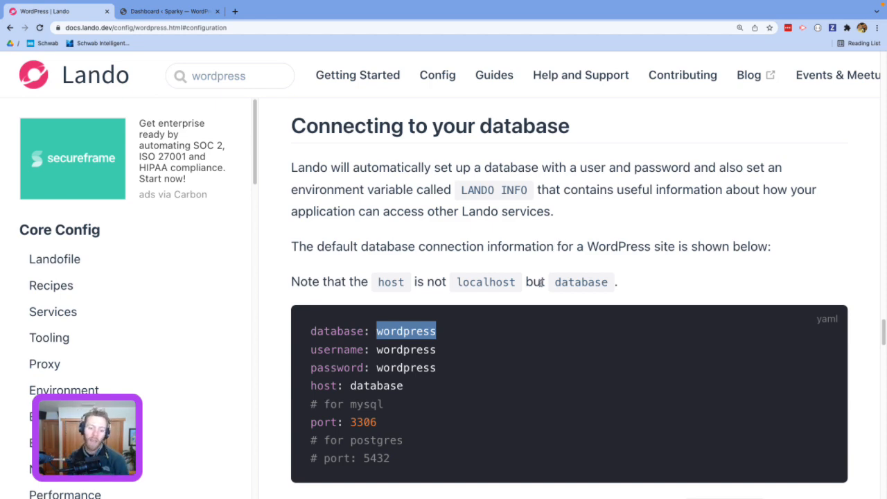
Step: Scroll the WordPress recipe docs down to the Tooling list and highlight the 'wp' command
scroll(down, 3)
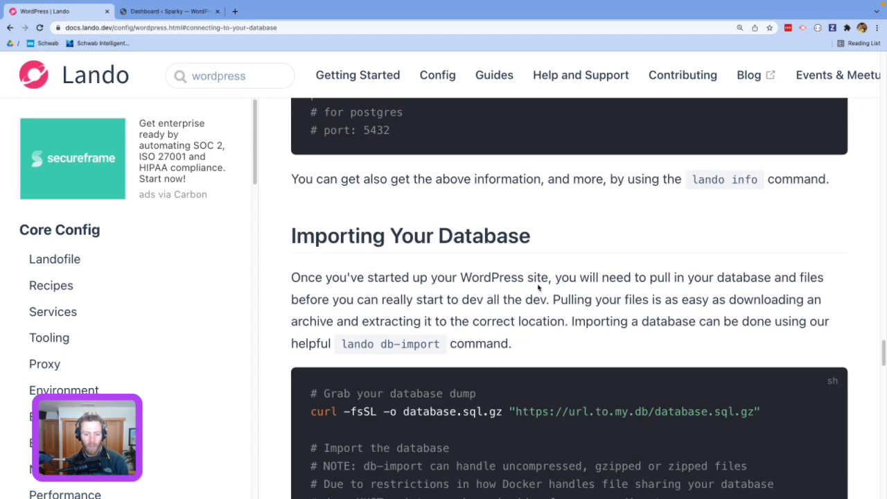
scroll(down, 3)
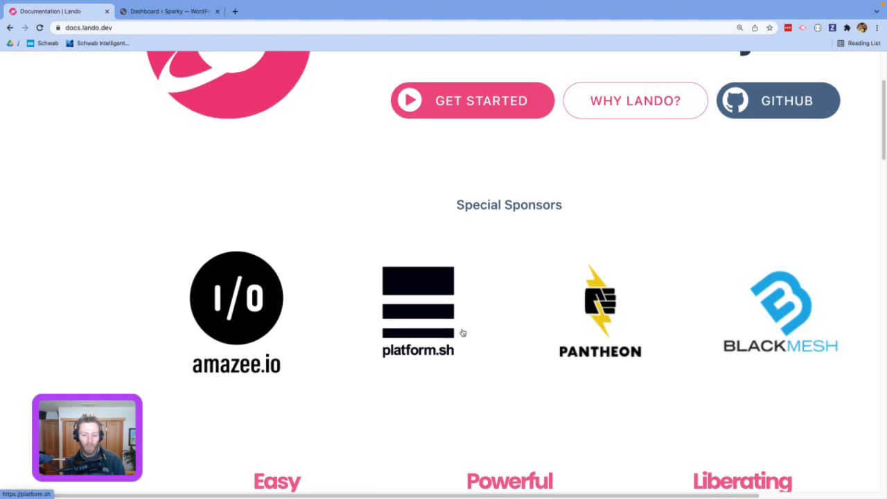
mouse_move(619, 326)
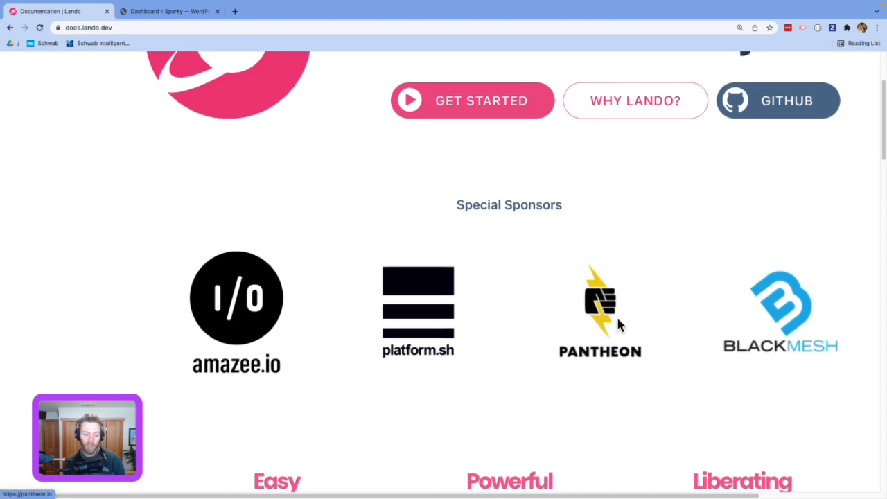
scroll(up, 3)
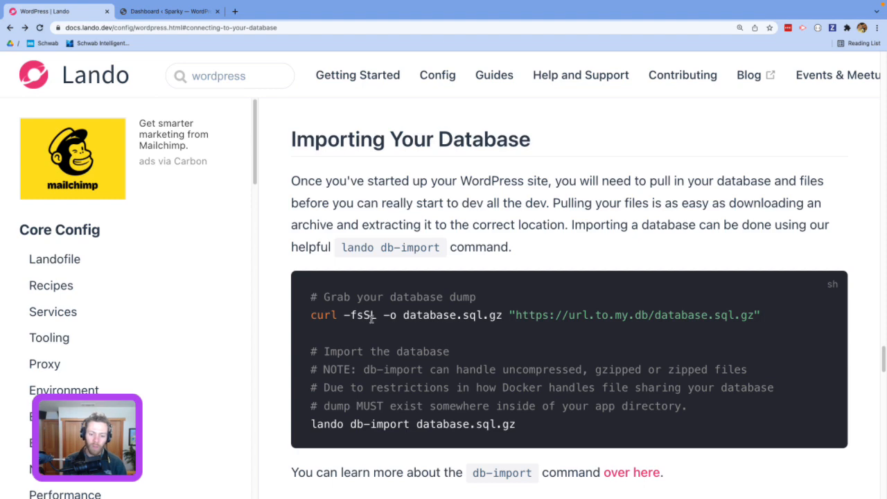
scroll(down, 3)
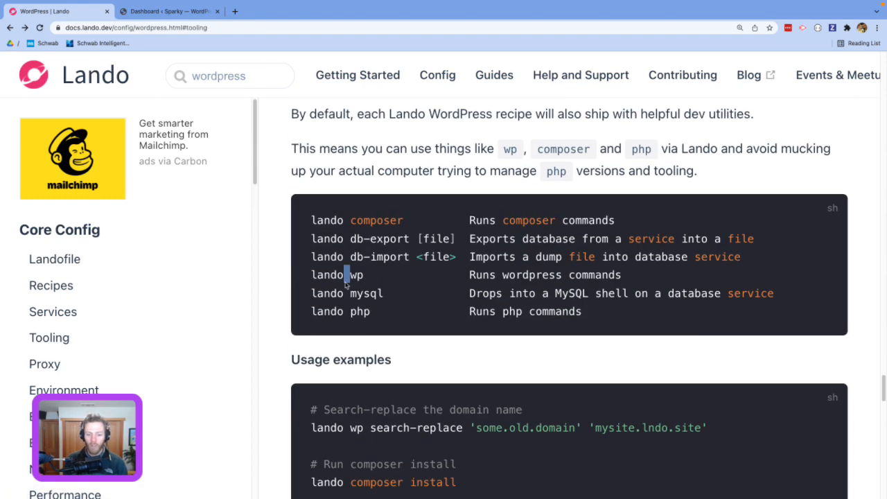
double_click(355, 274)
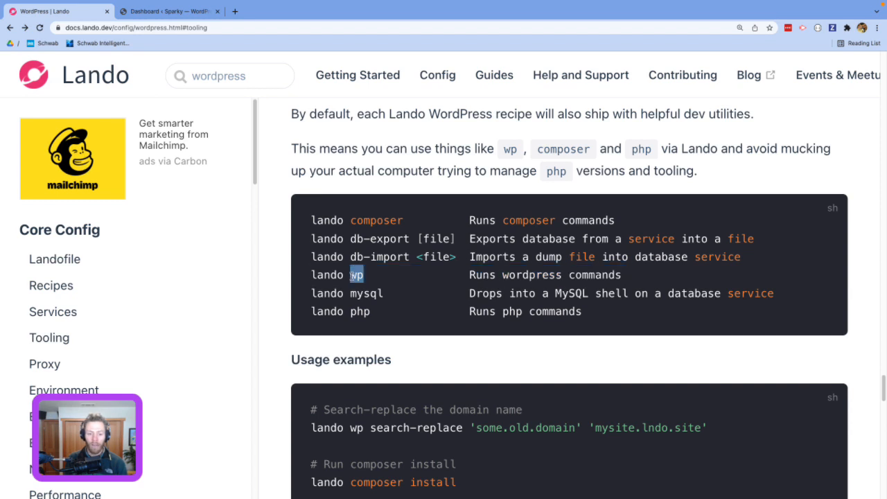
double_click(327, 275)
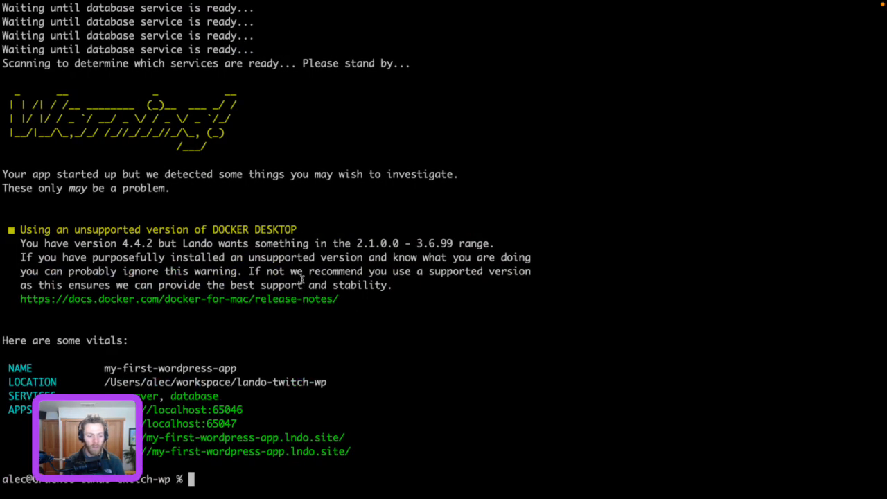
Step: Enter 'wp help' at the Terminal prompt
text(wp help)
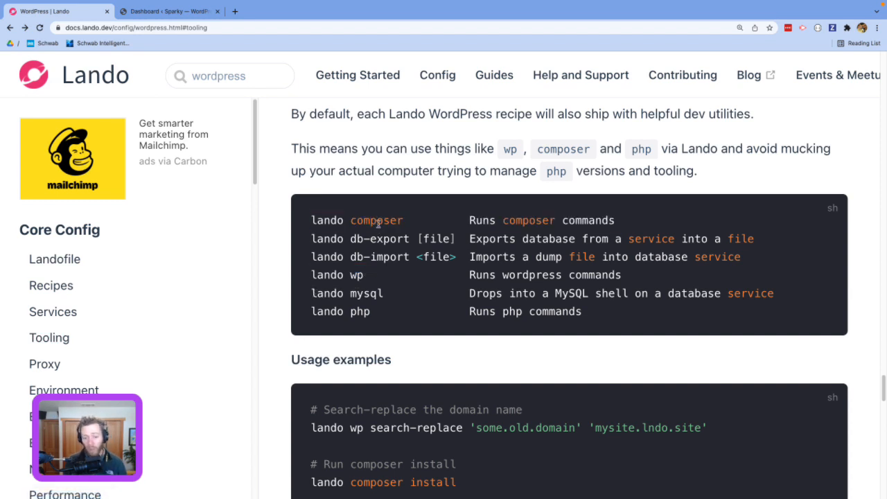
Step: Scroll past the wp-config.php notes to the configuration block with php 7.4 and mysql 5.7
scroll(down, 3)
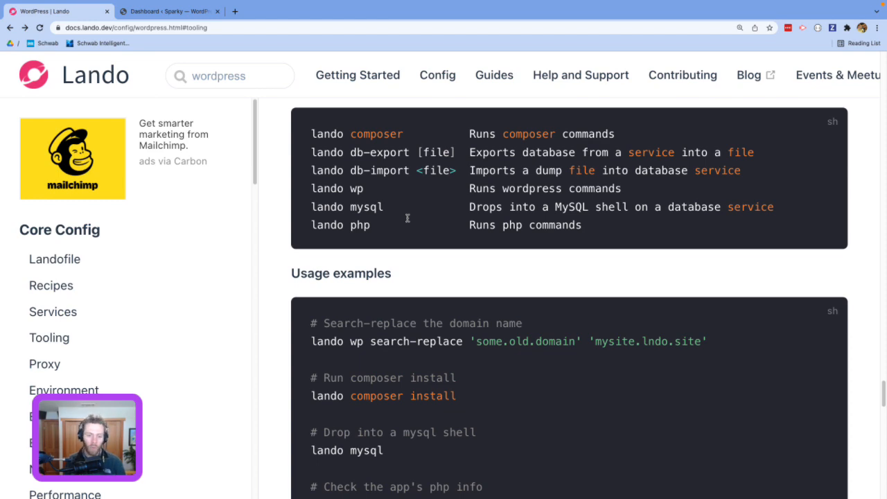
scroll(down, 3)
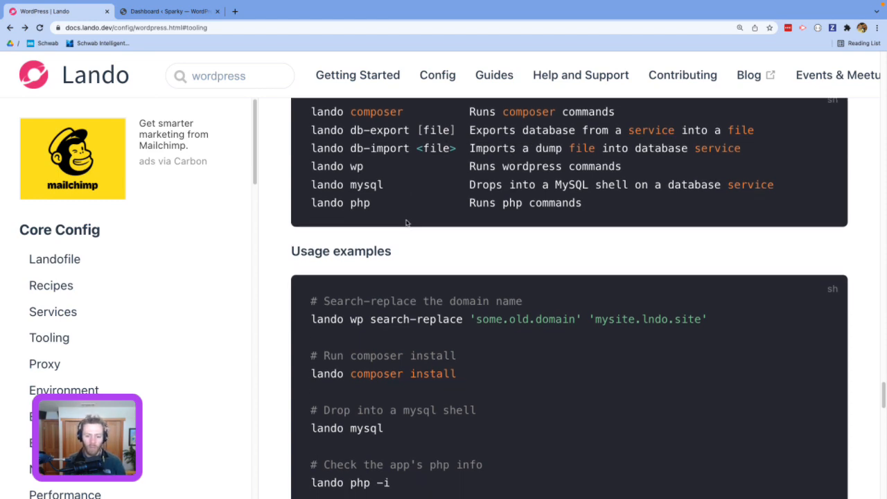
scroll(down, 3)
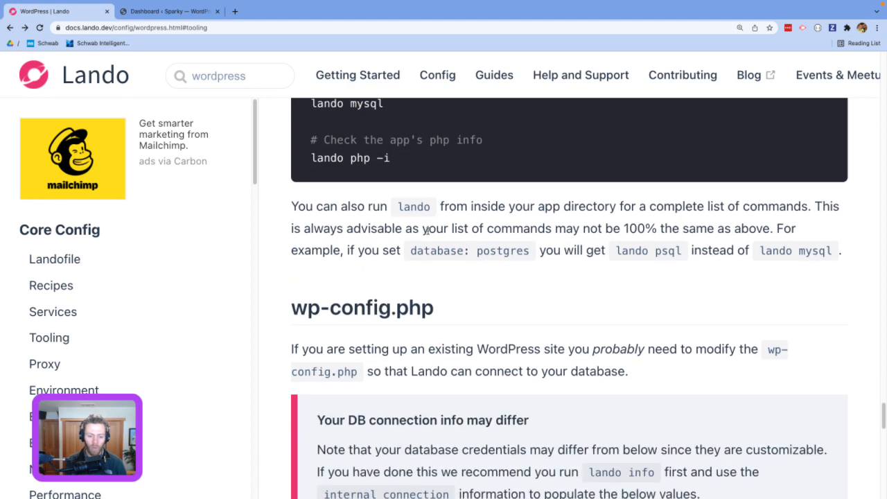
scroll(down, 3)
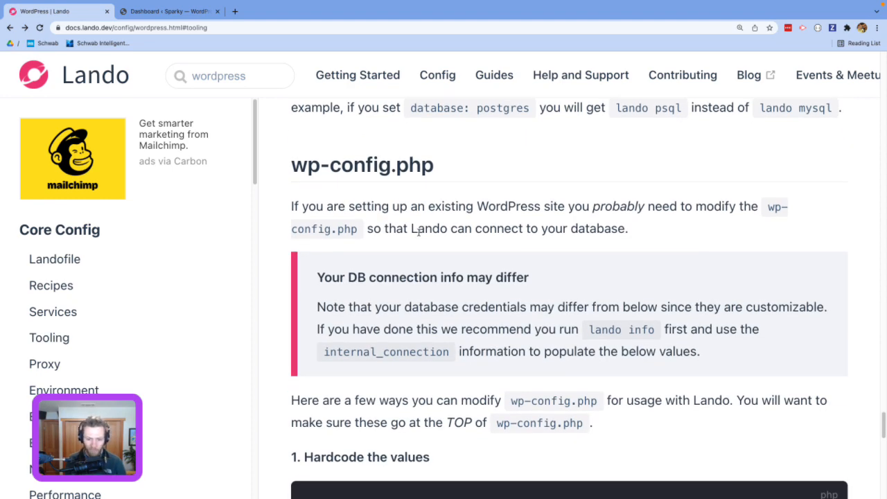
double_click(417, 206)
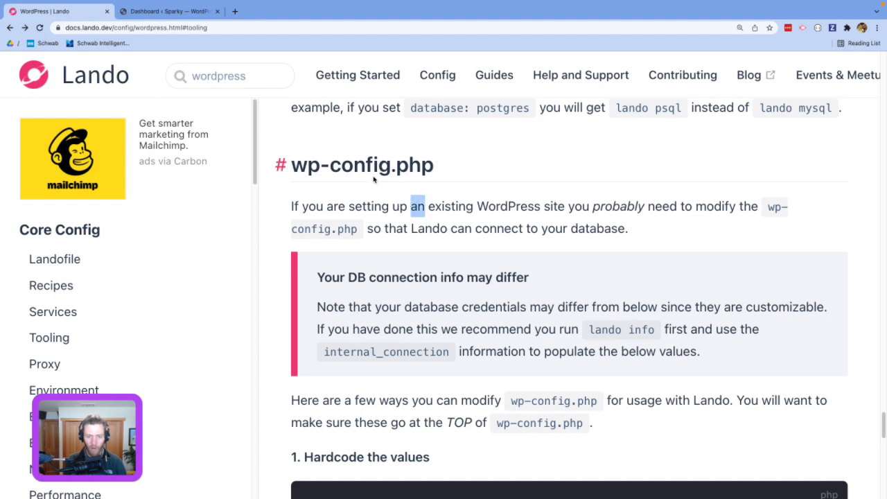
double_click(361, 165)
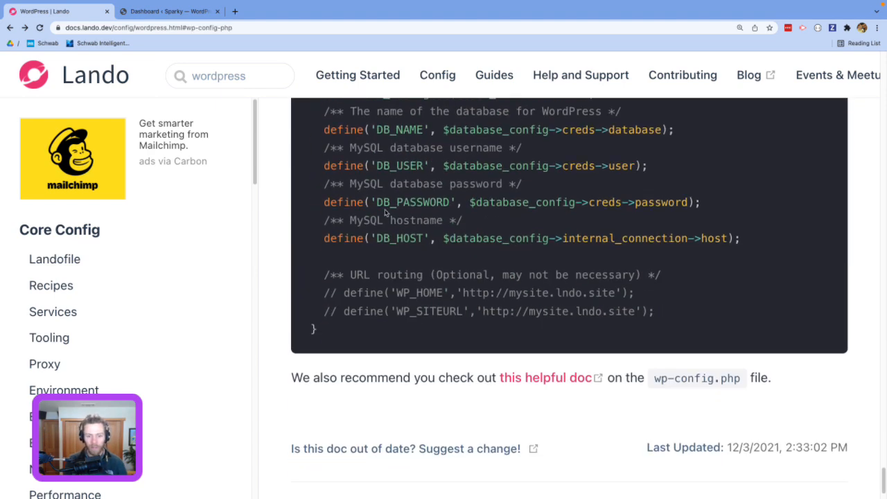
scroll(down, 3)
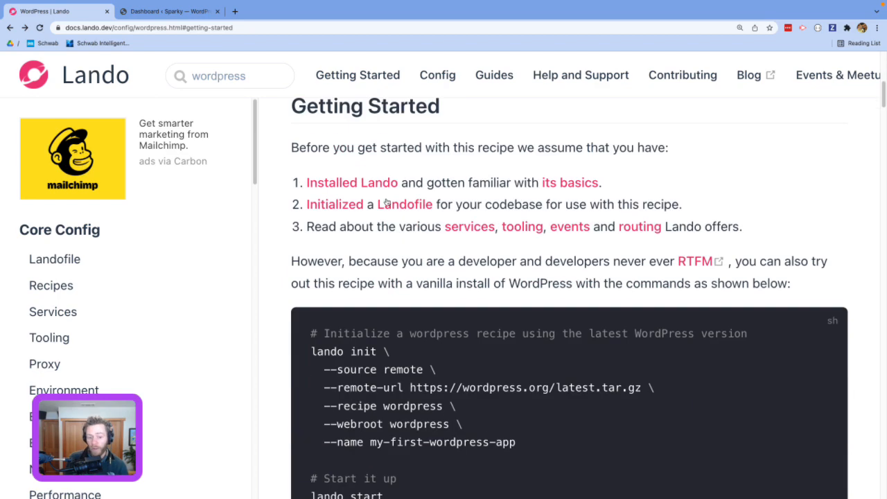
scroll(down, 3)
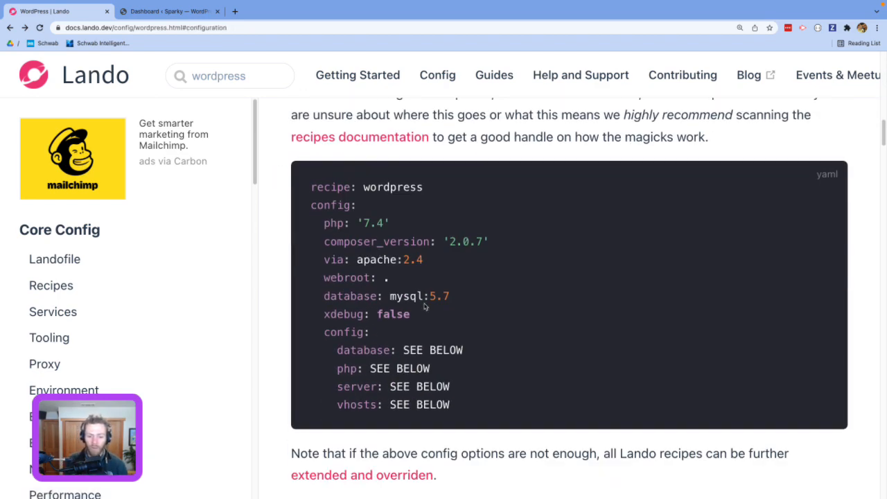
mouse_move(52, 312)
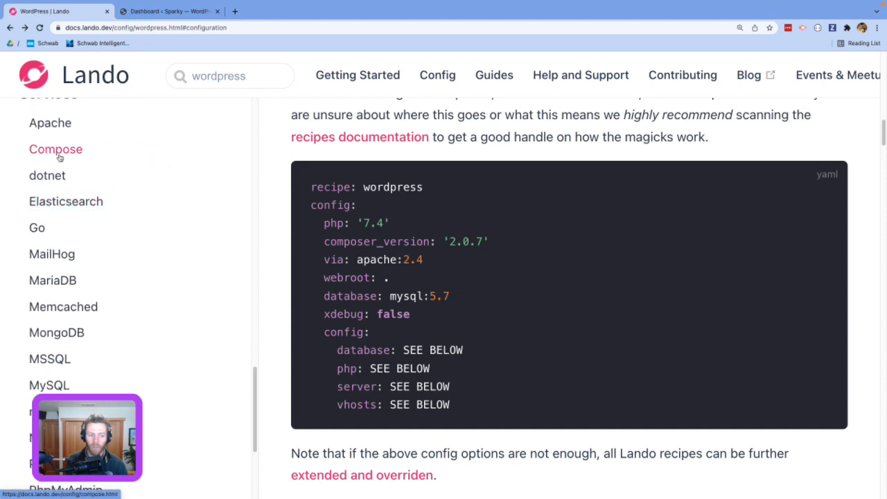
mouse_move(395, 287)
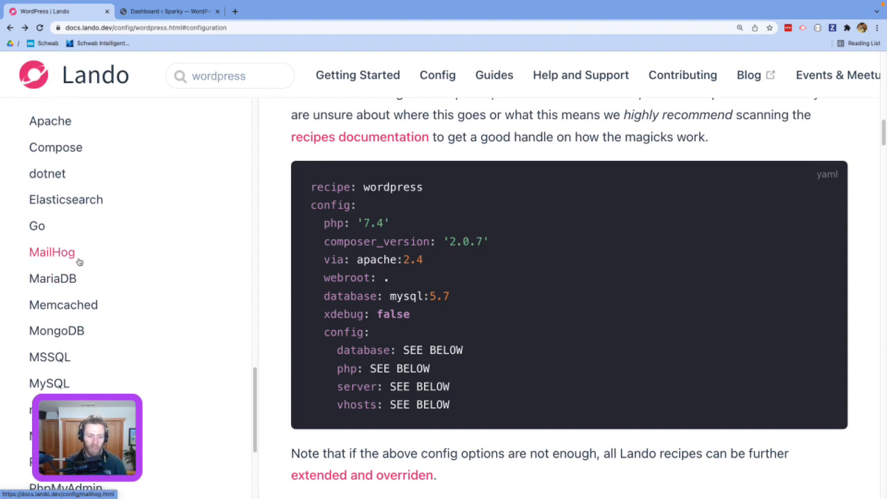
scroll(down, 3)
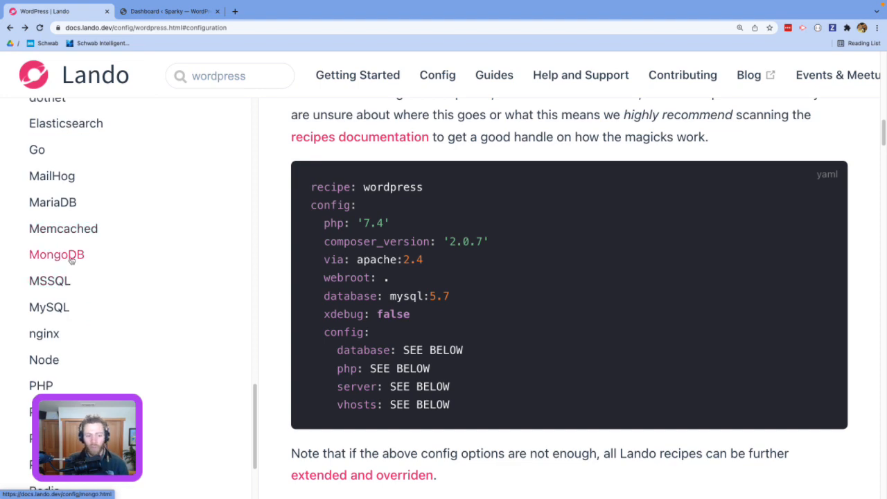
scroll(down, 3)
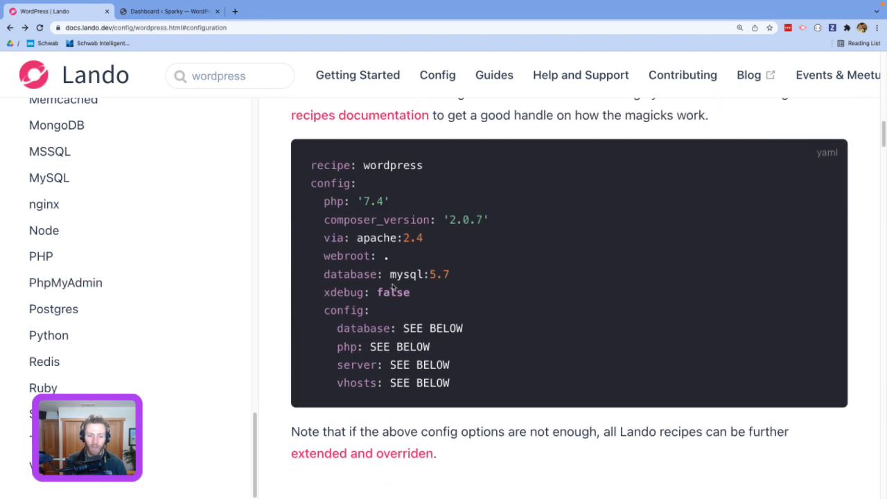
scroll(down, 3)
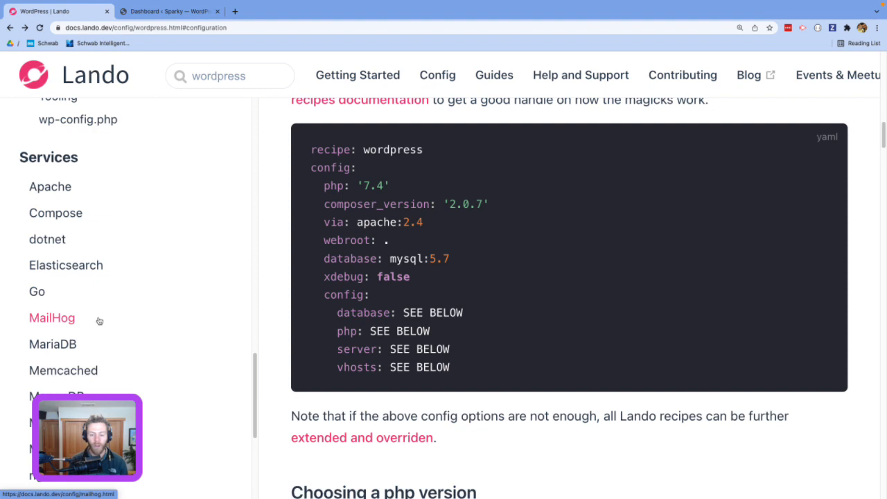
mouse_move(862, 298)
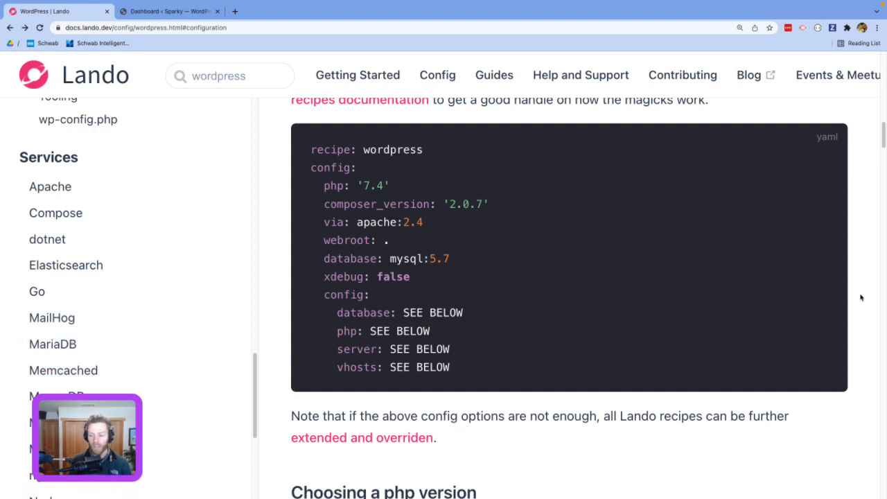